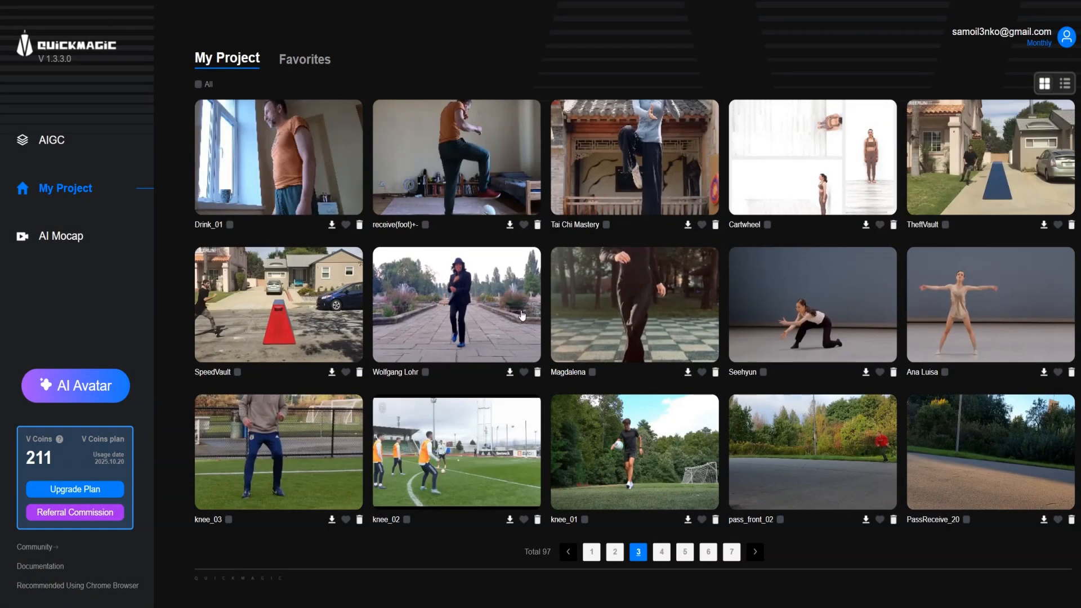
mouse_move(635, 297)
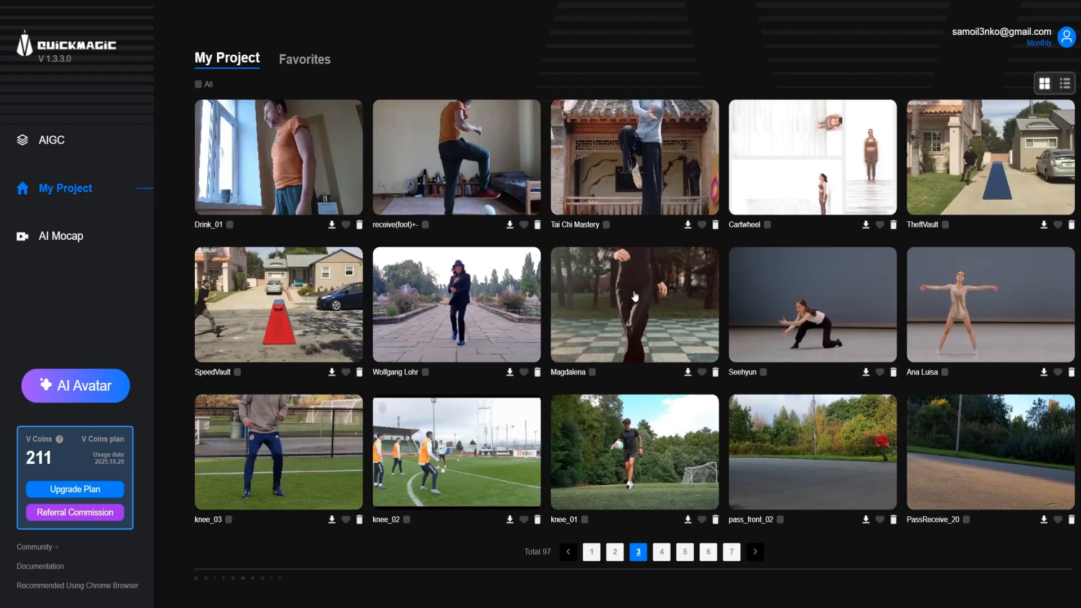
Step: Preview the Magdalena mocap result, then the Wolfgang Lohr result
click(635, 295)
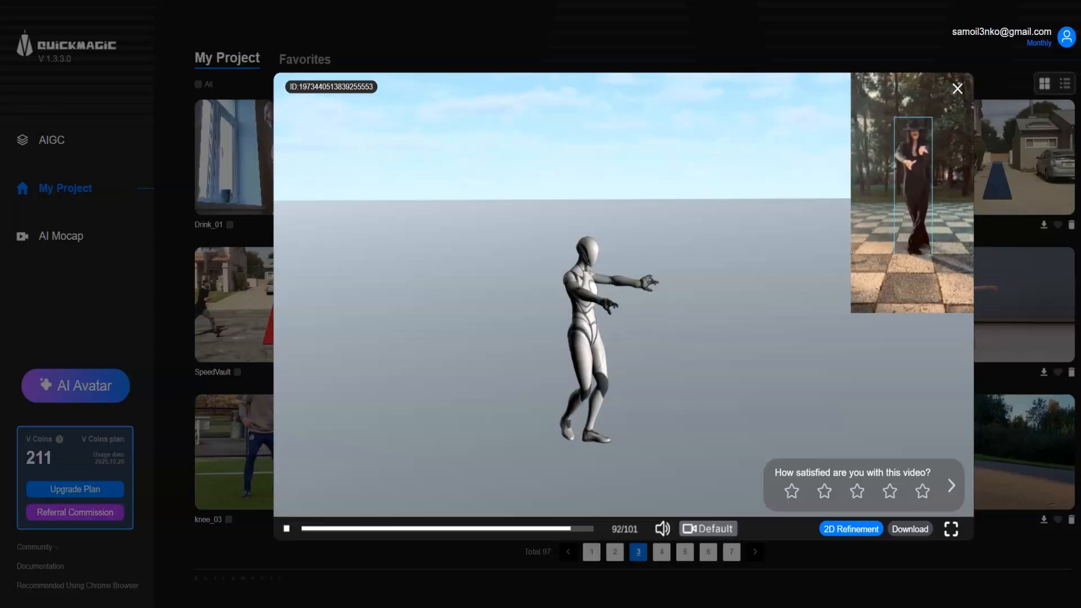
click(851, 529)
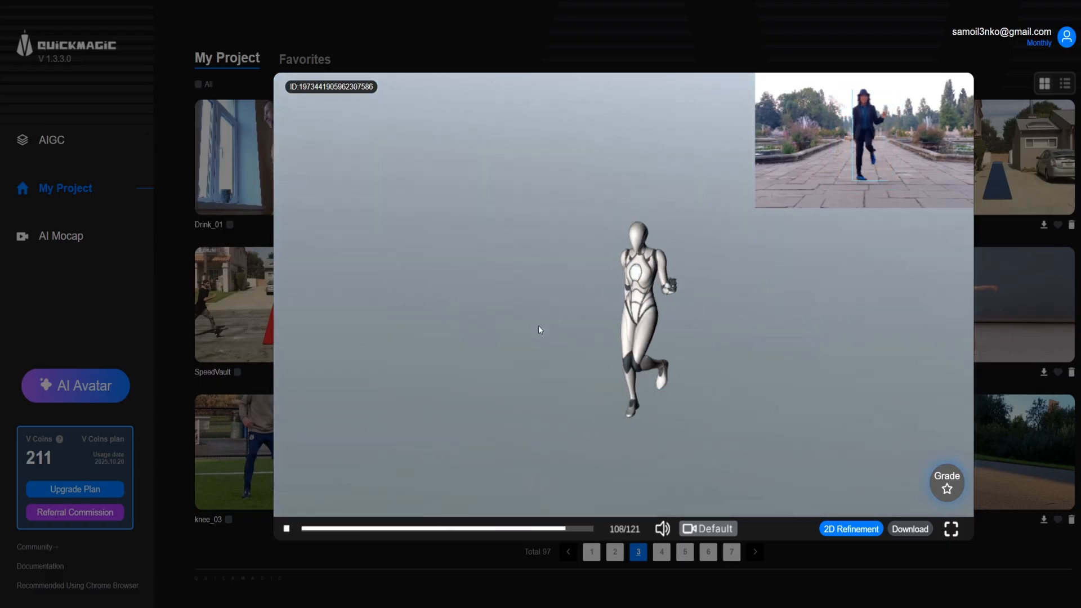
Step: Preview the Ana Luisa and Seehyun mocap results, then close the preview player
click(947, 483)
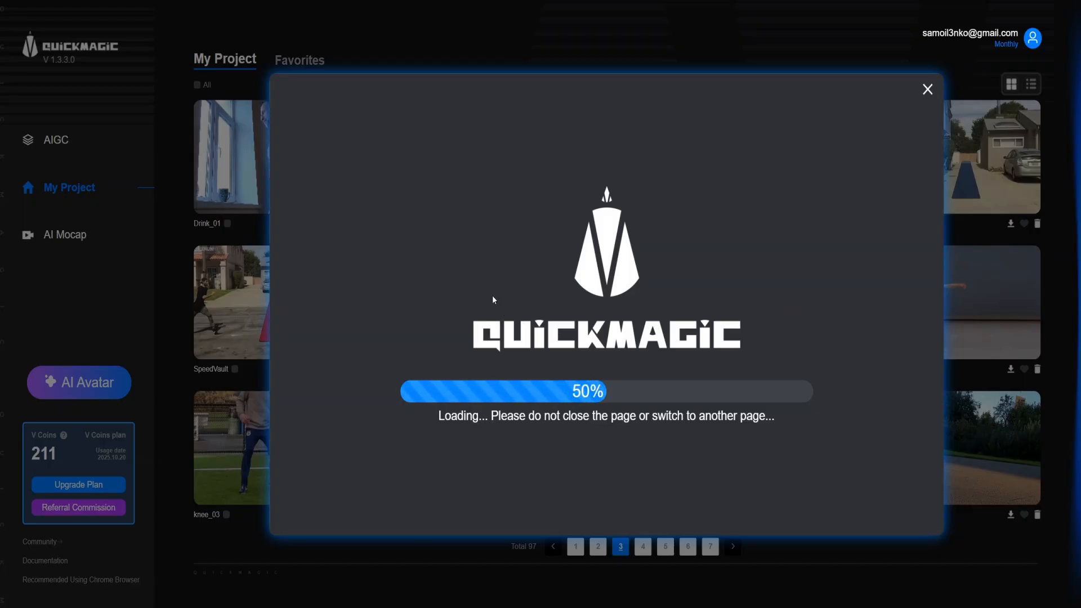
mouse_move(500, 351)
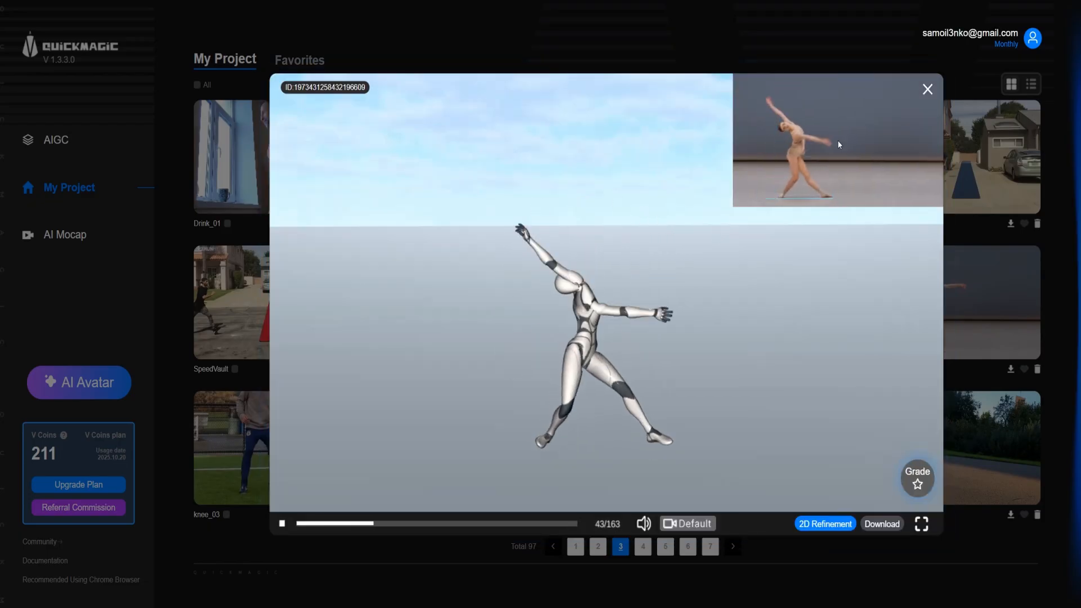
click(917, 478)
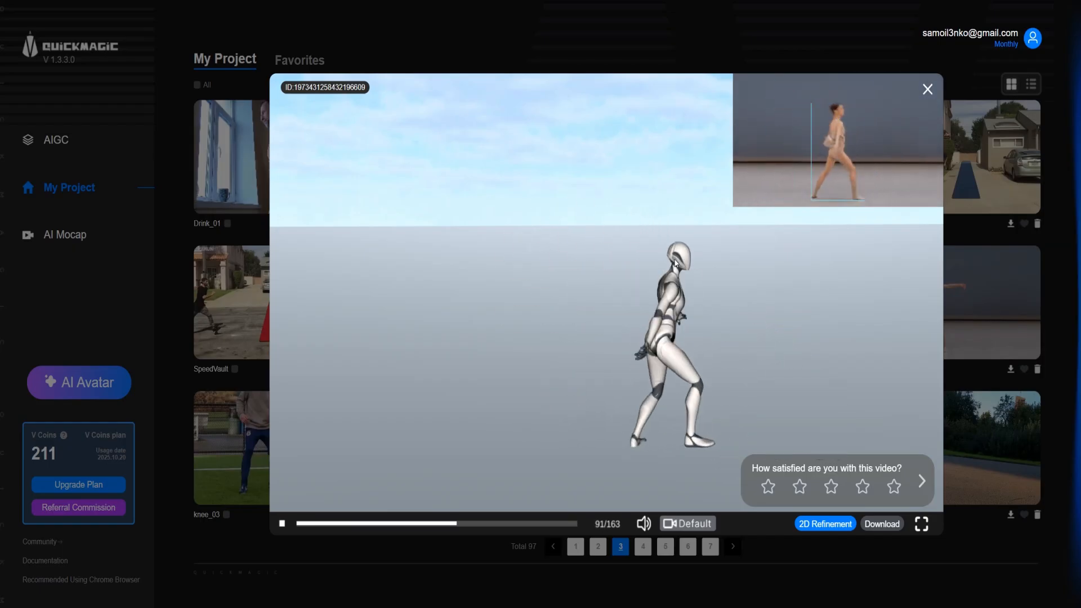
click(928, 89)
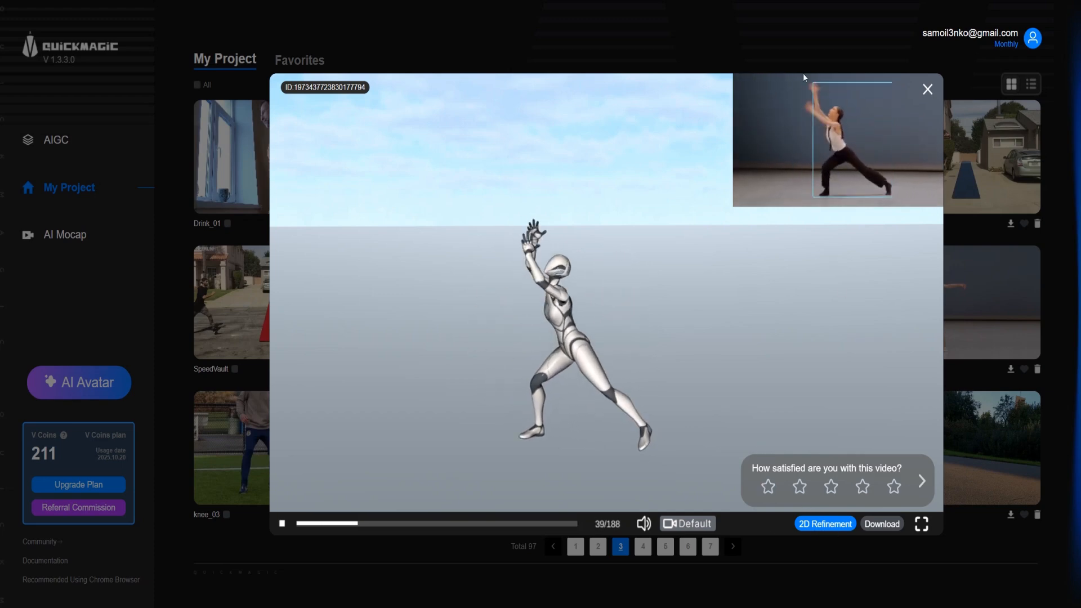
click(928, 89)
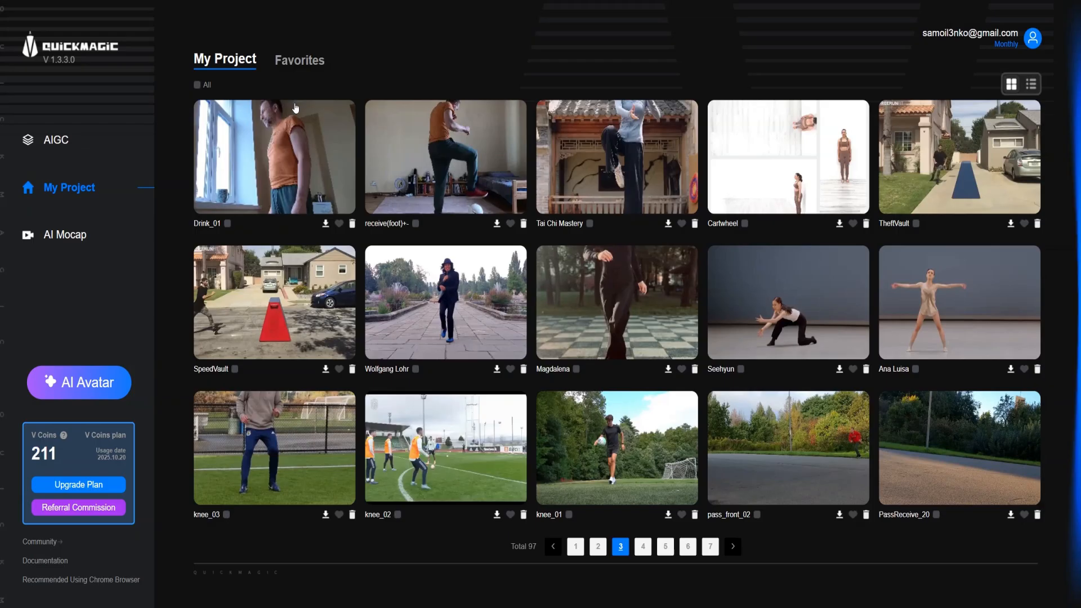
click(597, 546)
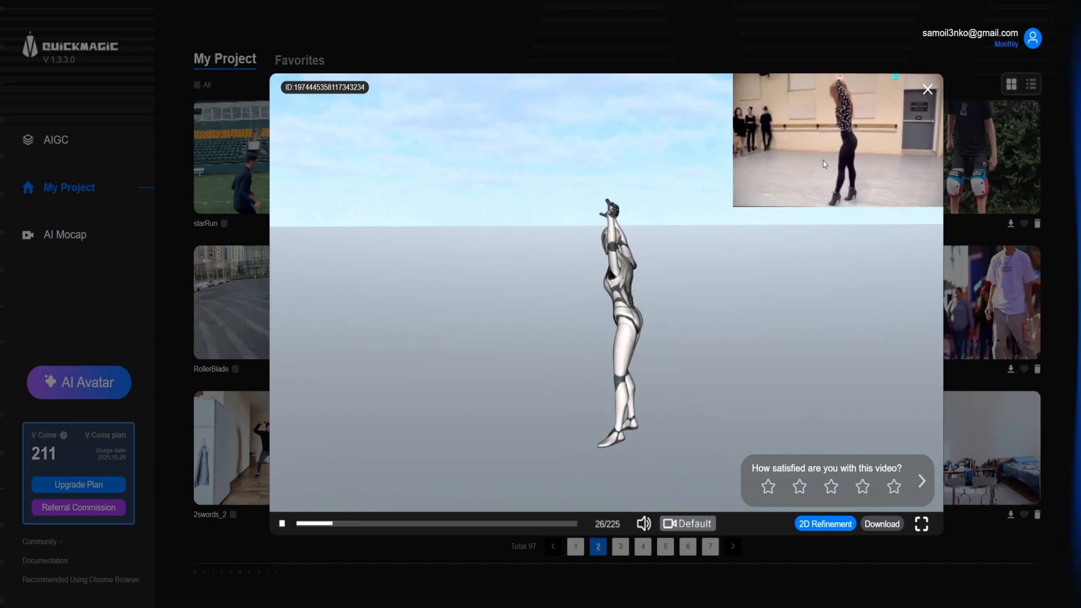
click(619, 546)
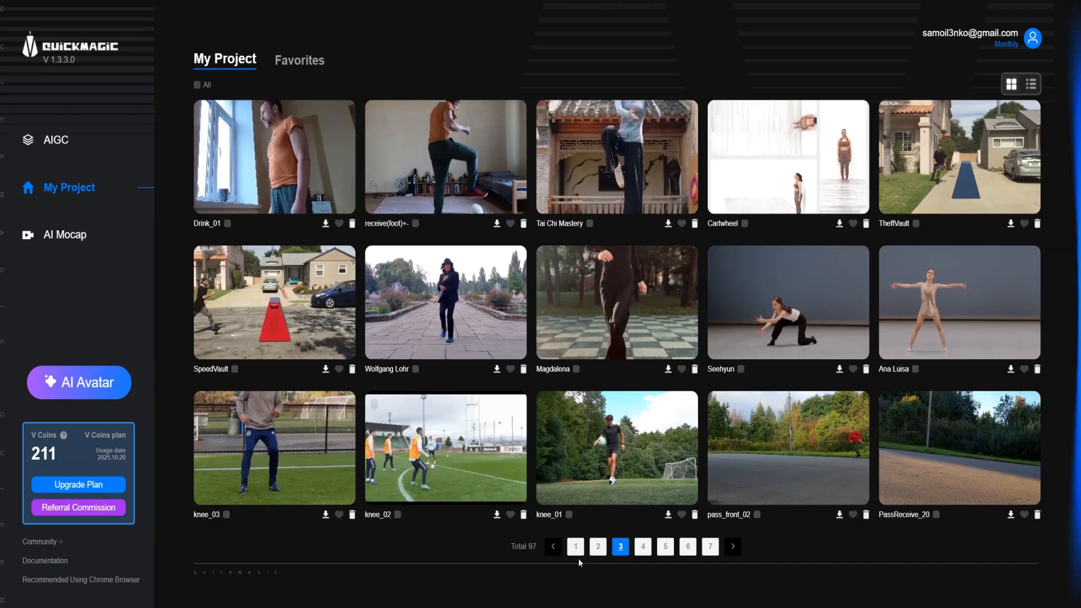
Step: Show the second page of QuickMagic projects
click(597, 547)
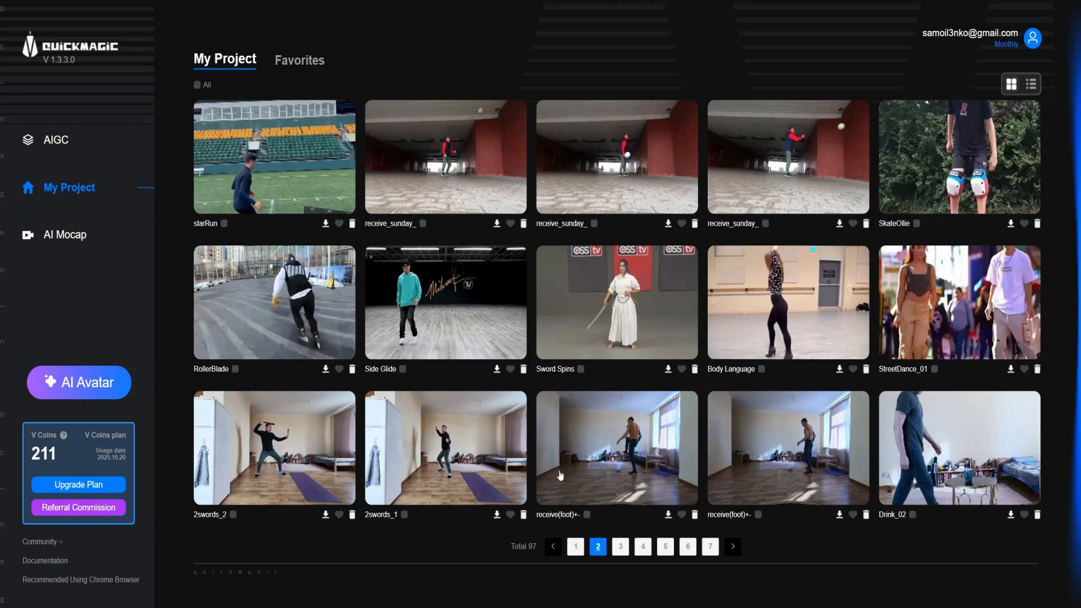
mouse_move(449, 304)
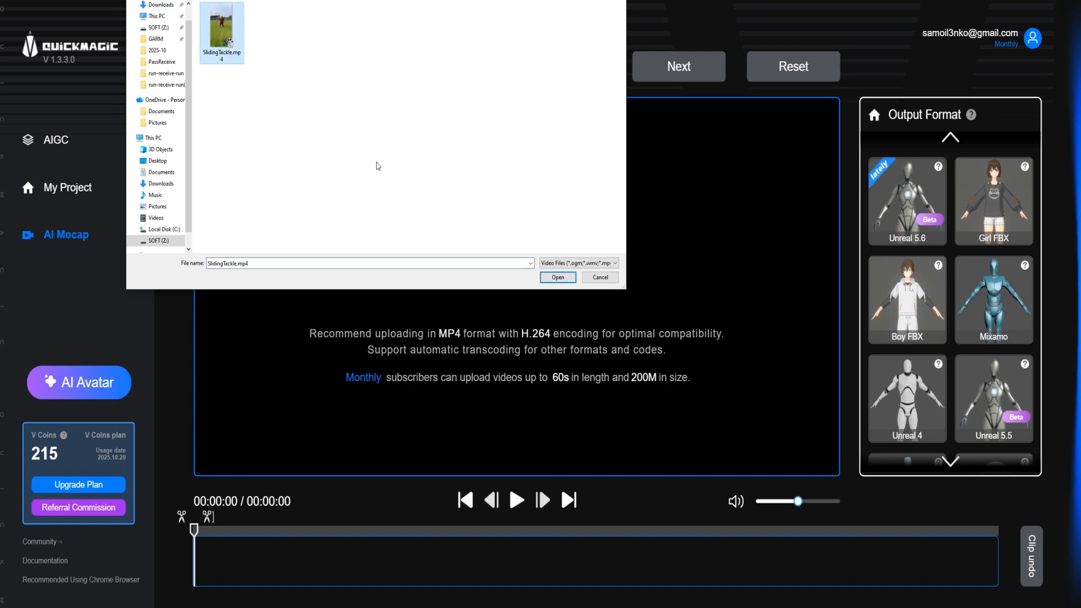
Step: Load SlidingTackle.mp4 with Unreal 5.6 output, Full Body, Hand, 30 FPS, and generate
click(558, 277)
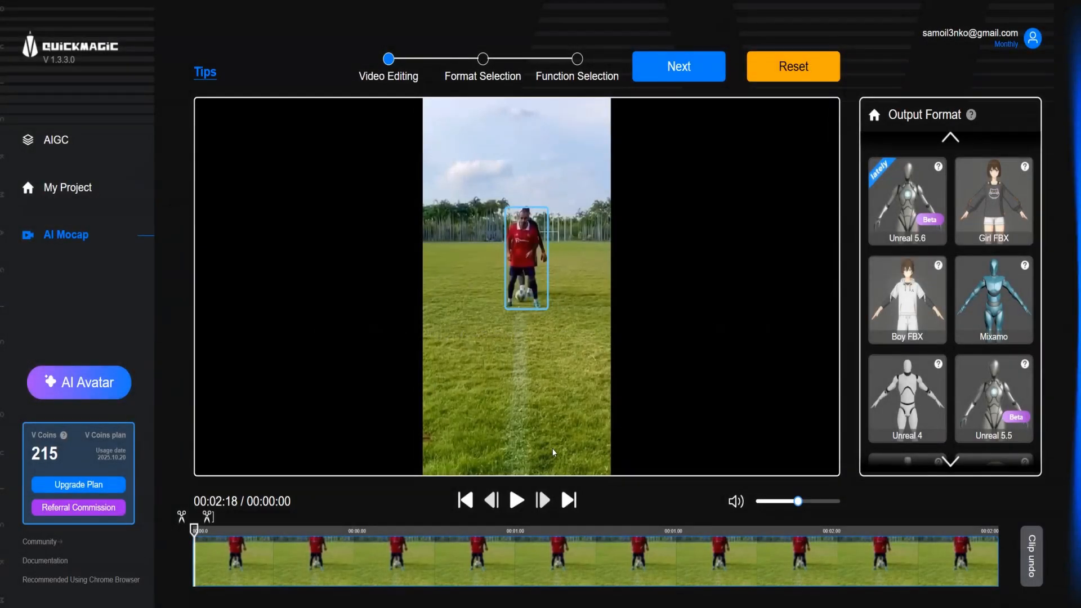
click(907, 200)
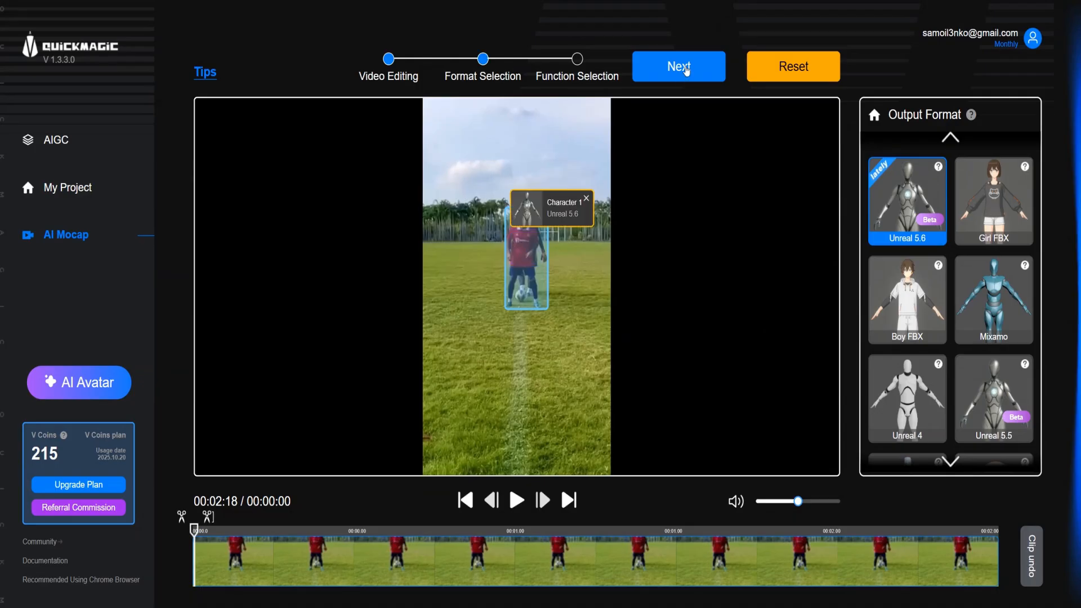
click(678, 66)
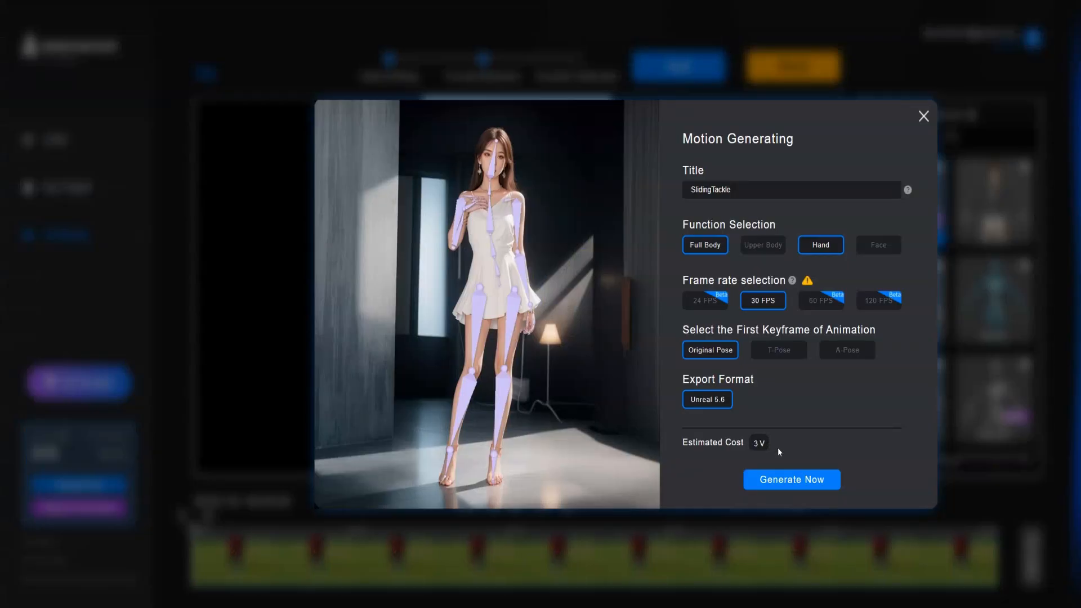
click(792, 480)
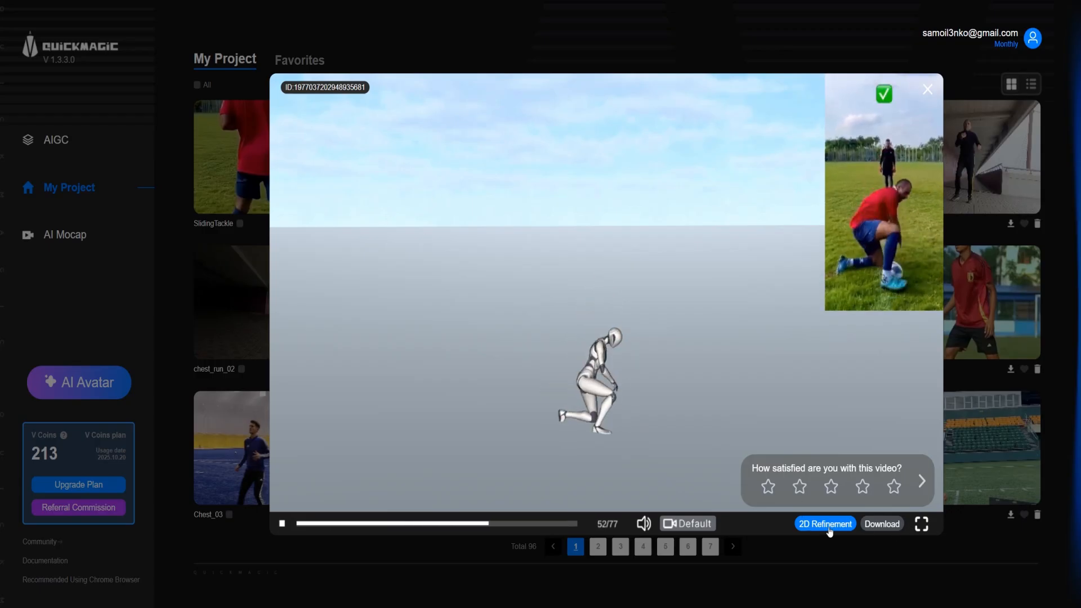
Step: Check SlidingTackle's 2D keypoints, return to the gallery, and switch to Cascadeur
click(824, 524)
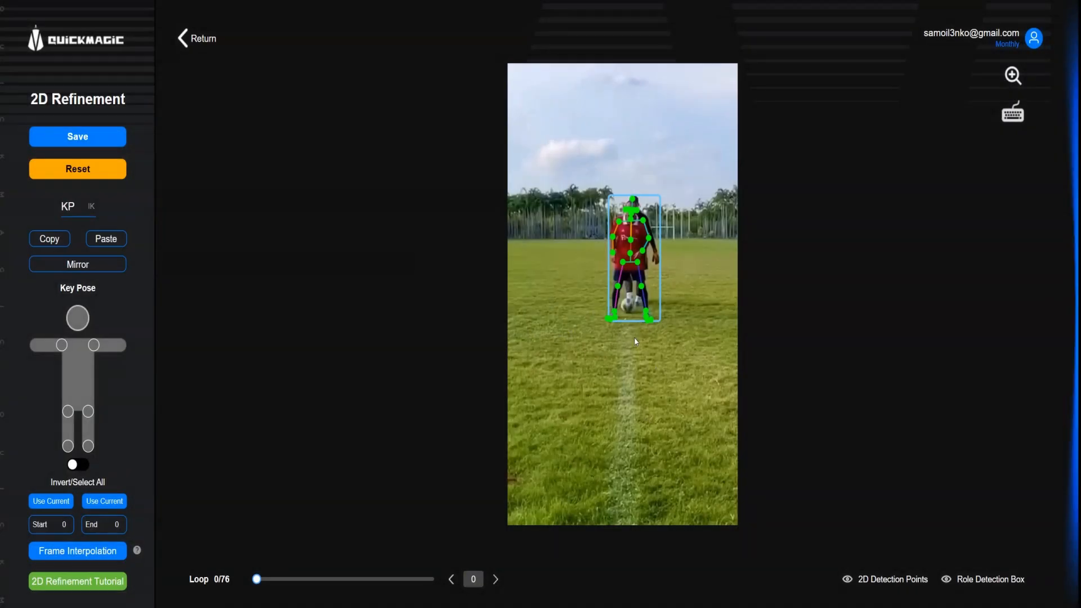
mouse_move(718, 320)
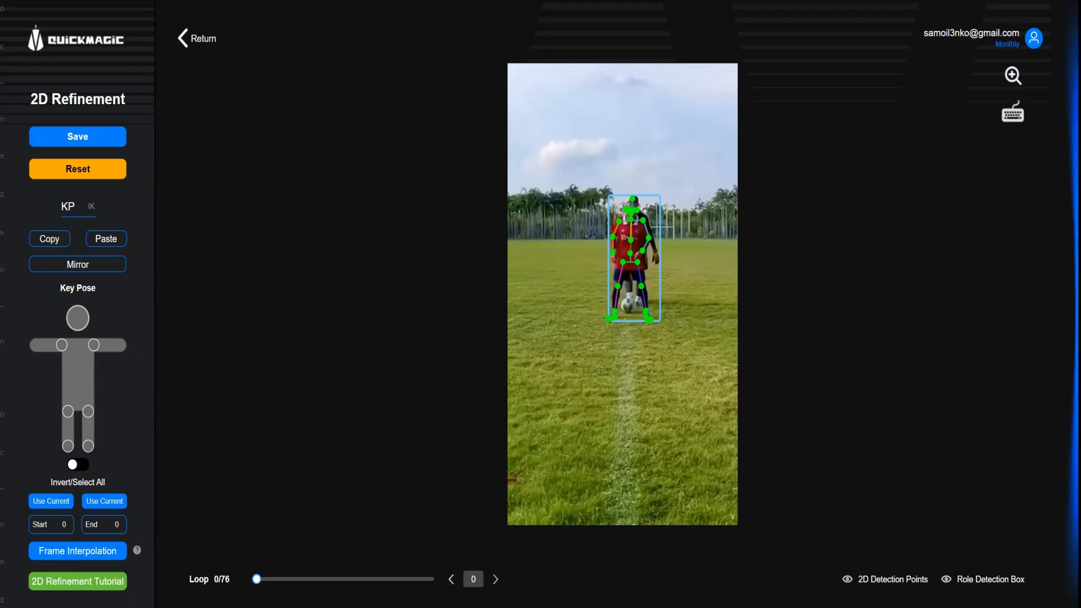
mouse_move(182, 43)
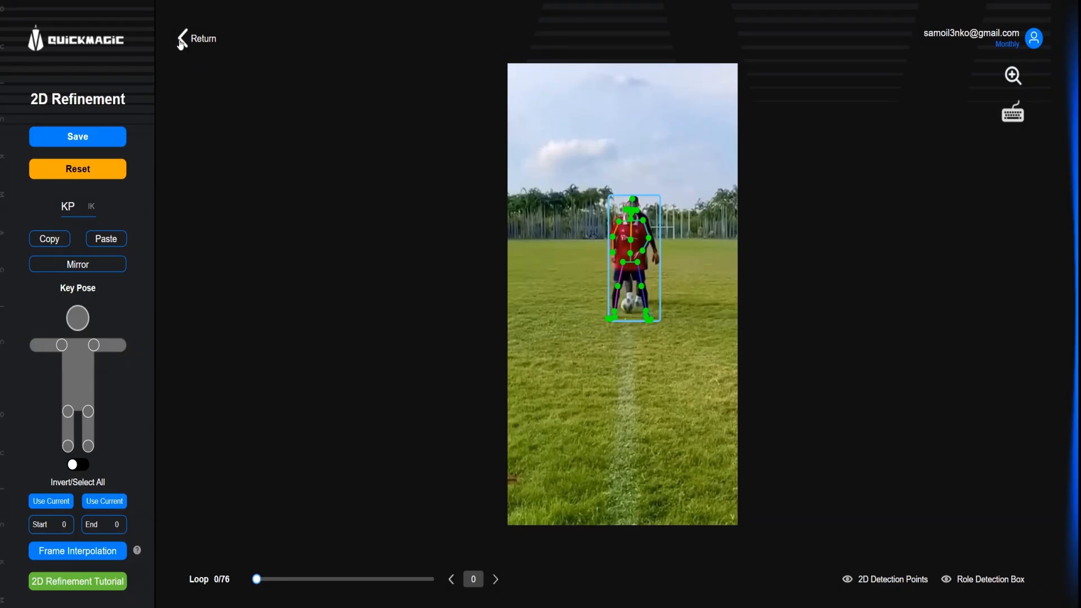
click(182, 39)
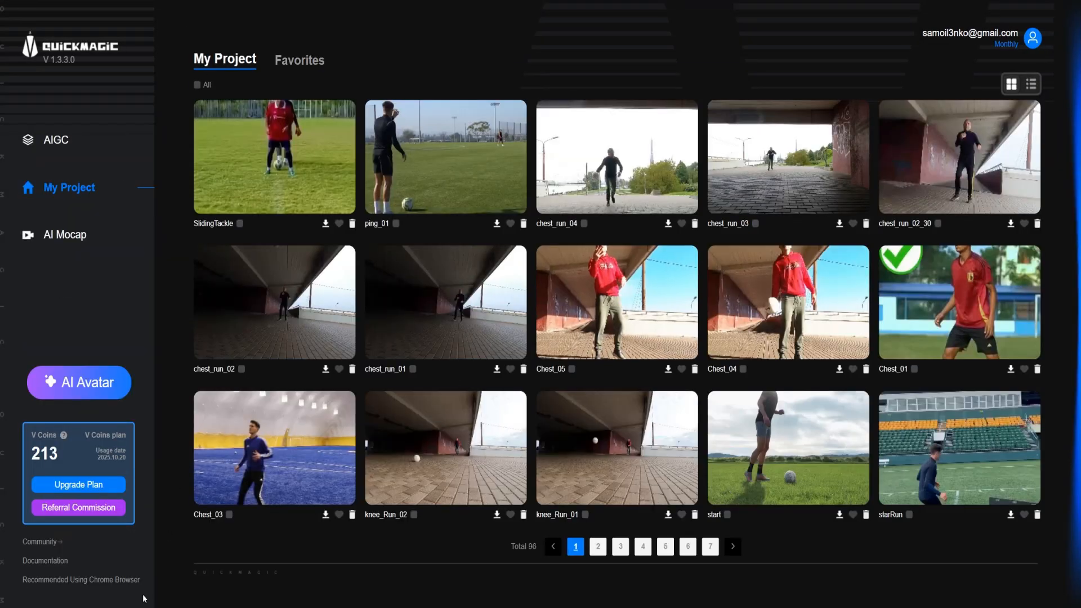
click(324, 223)
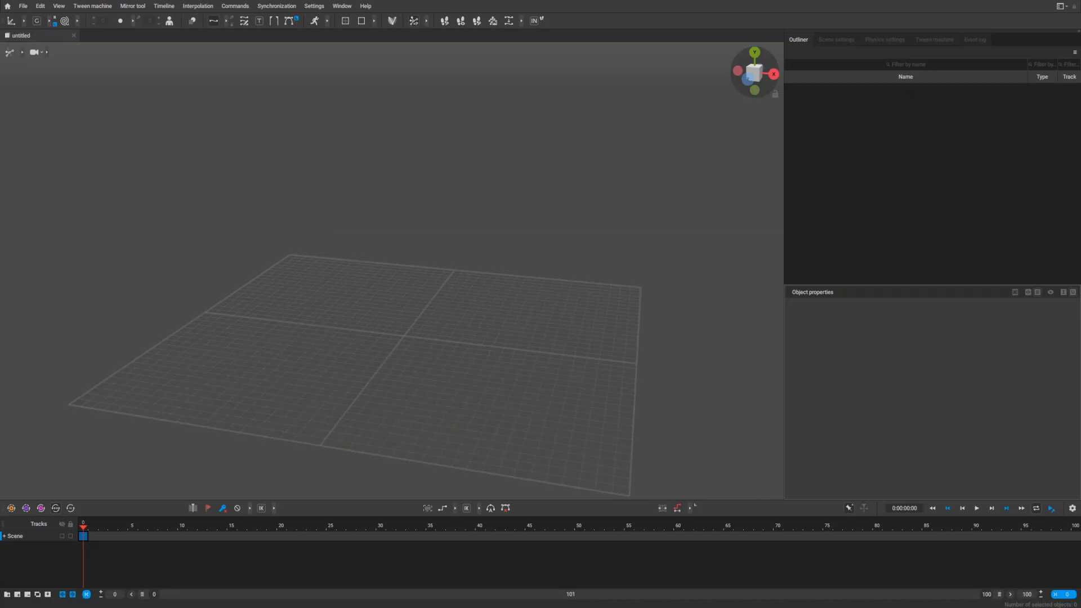
Step: Import the SlidingTackle Unreal 5.6 FBX into Cascadeur and play it through once
drag(808, 265, 296, 276)
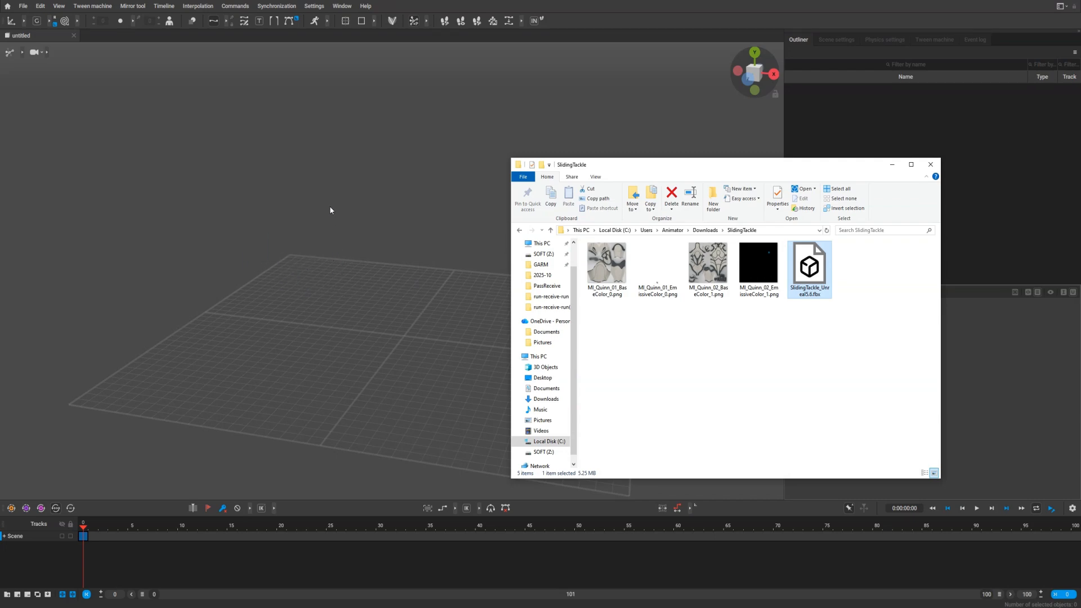
double_click(810, 264)
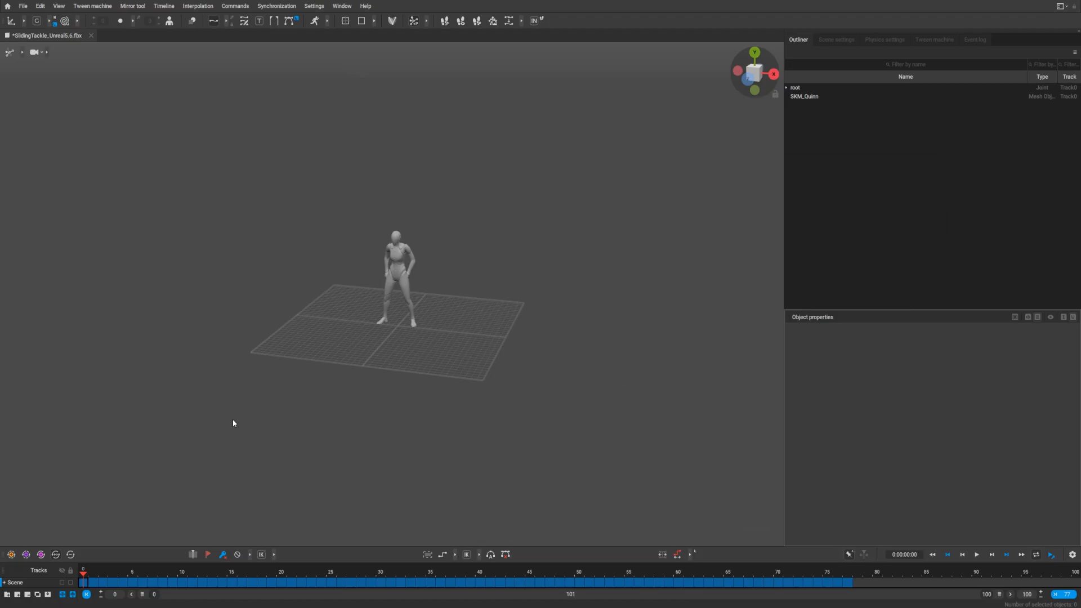
click(978, 554)
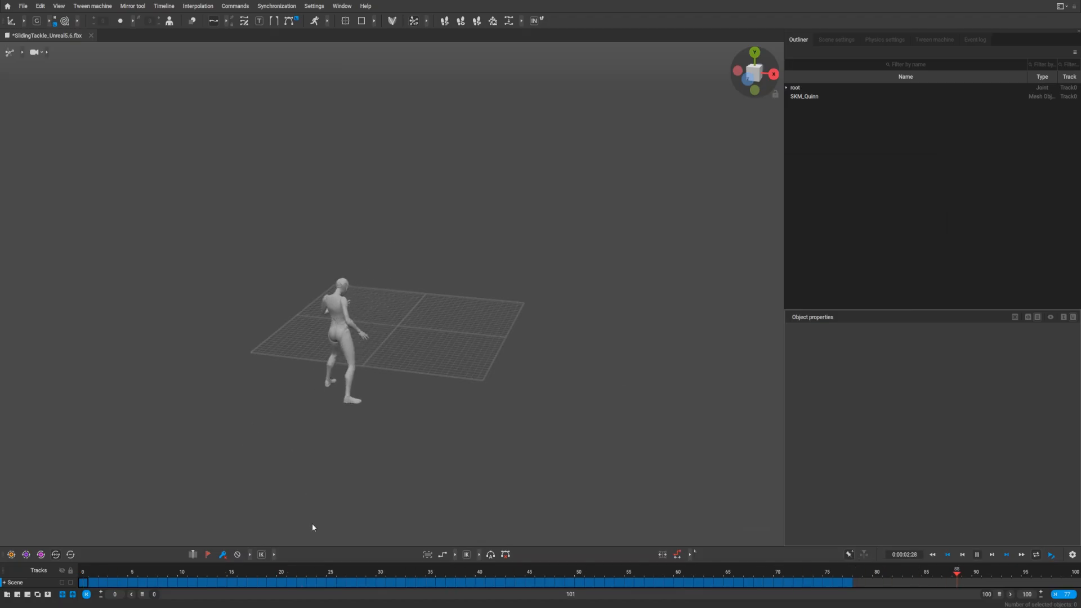
click(392, 579)
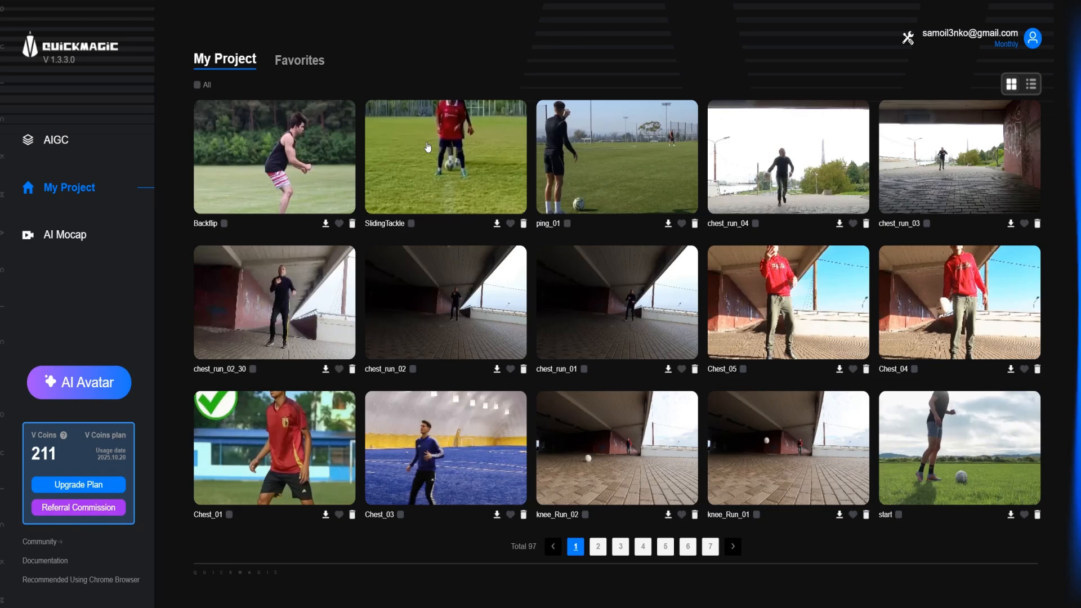
mouse_move(455, 149)
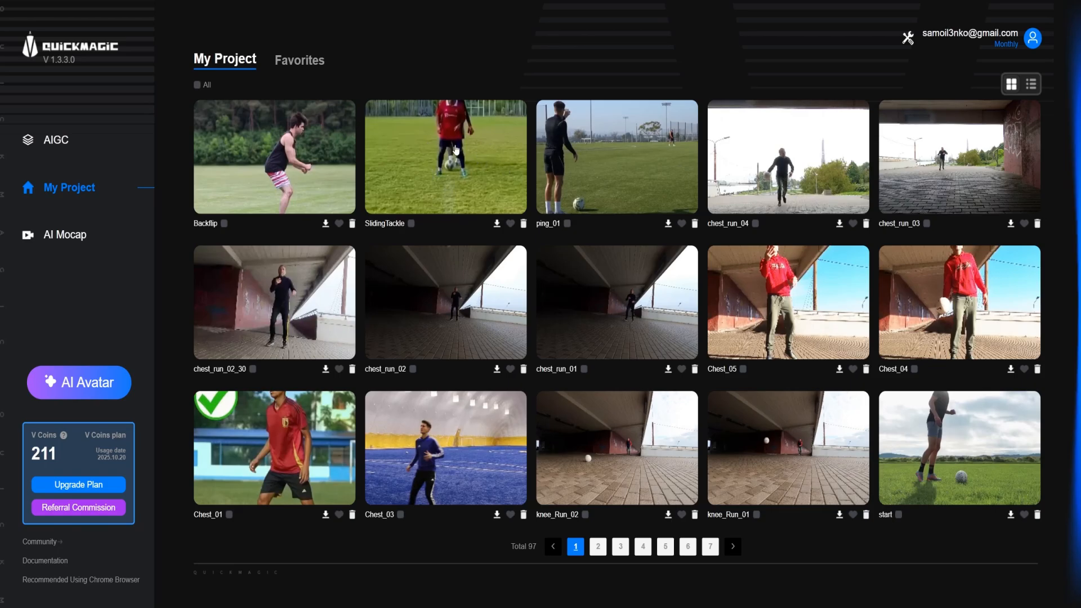
mouse_move(635, 148)
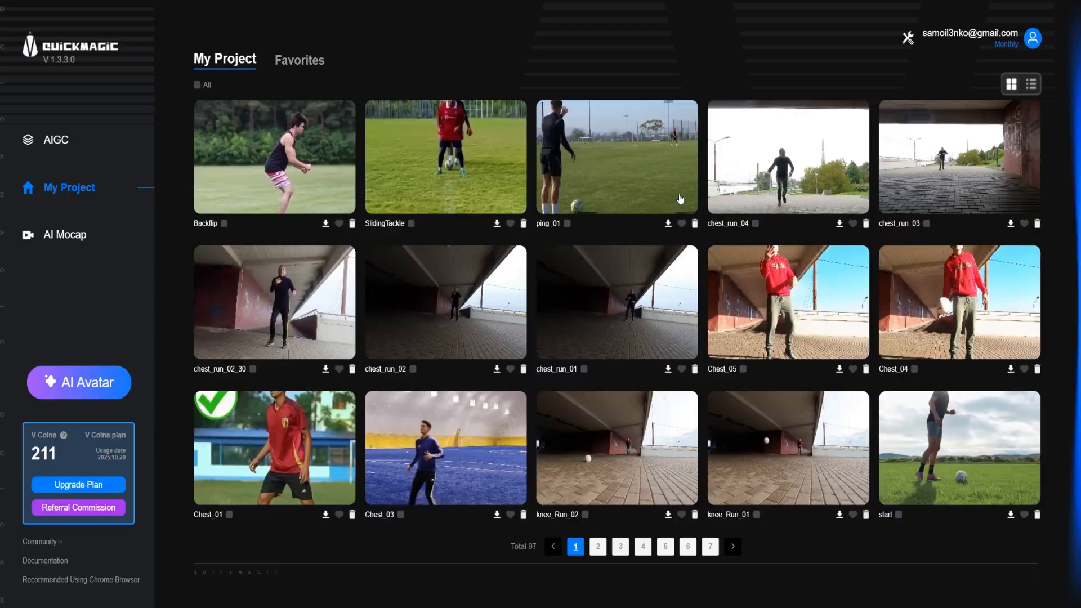
Step: Preview the ping_01 motion-capture result
click(614, 158)
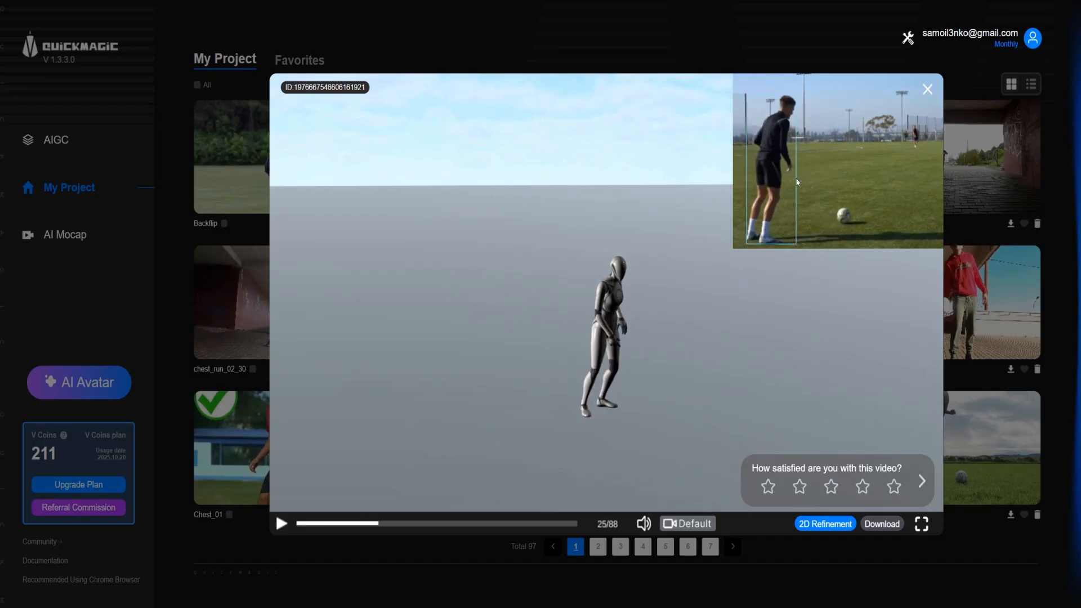
mouse_move(927, 87)
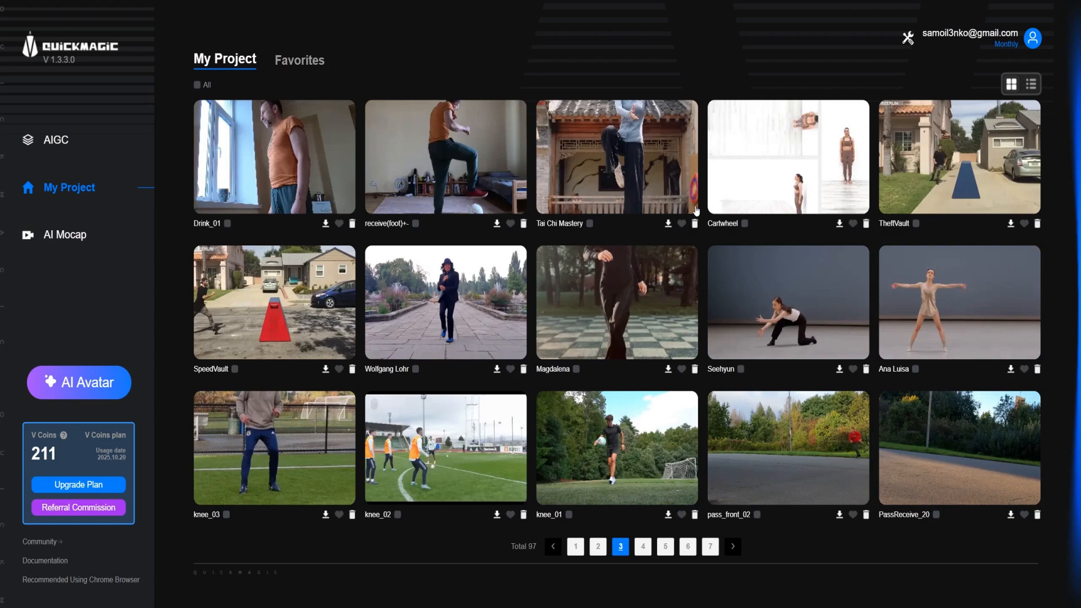
mouse_move(784, 174)
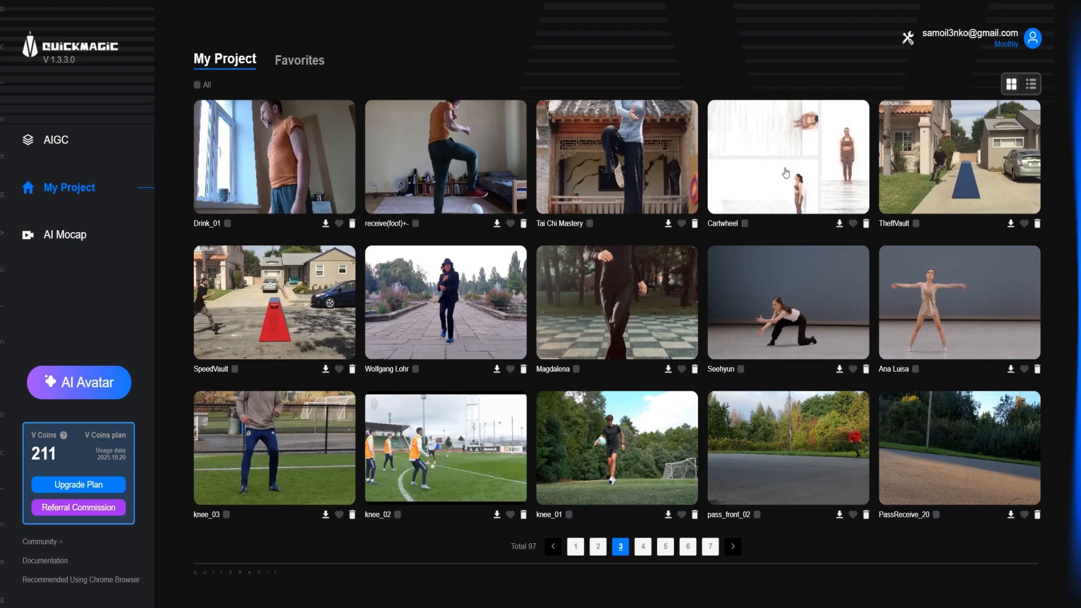
mouse_move(789, 167)
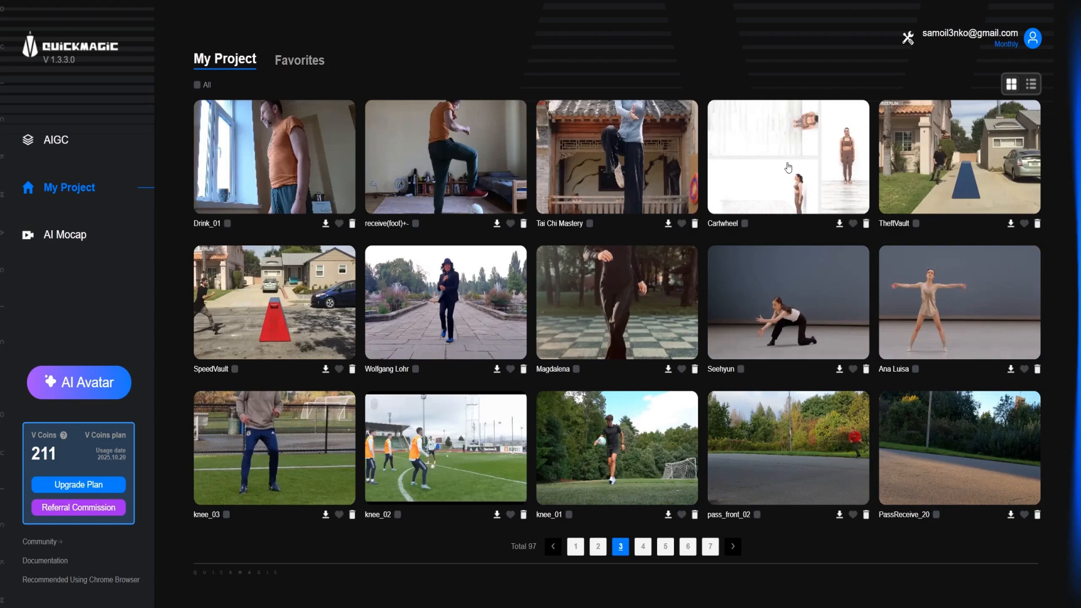
Step: Preview the Backflip motion-capture result beside its source video
click(788, 163)
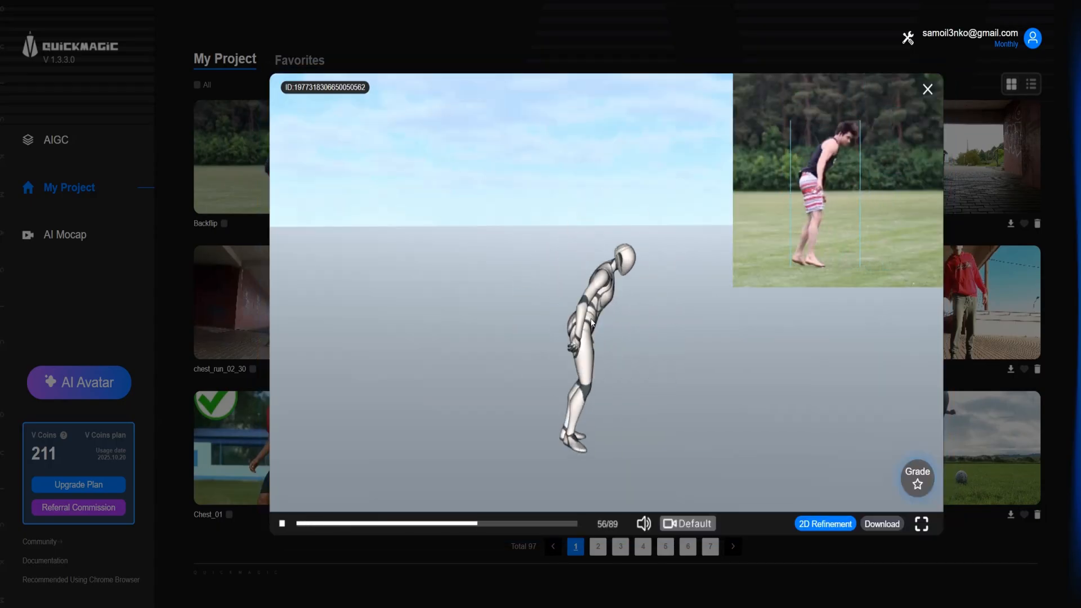
Step: Let the Backflip preview play through to its end
click(917, 477)
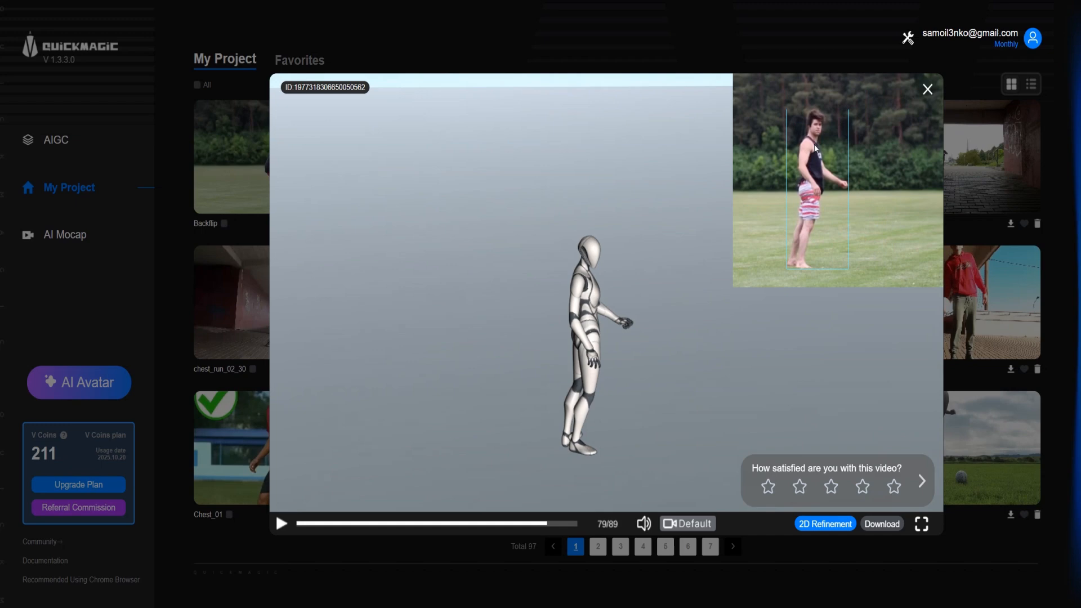
mouse_move(792, 199)
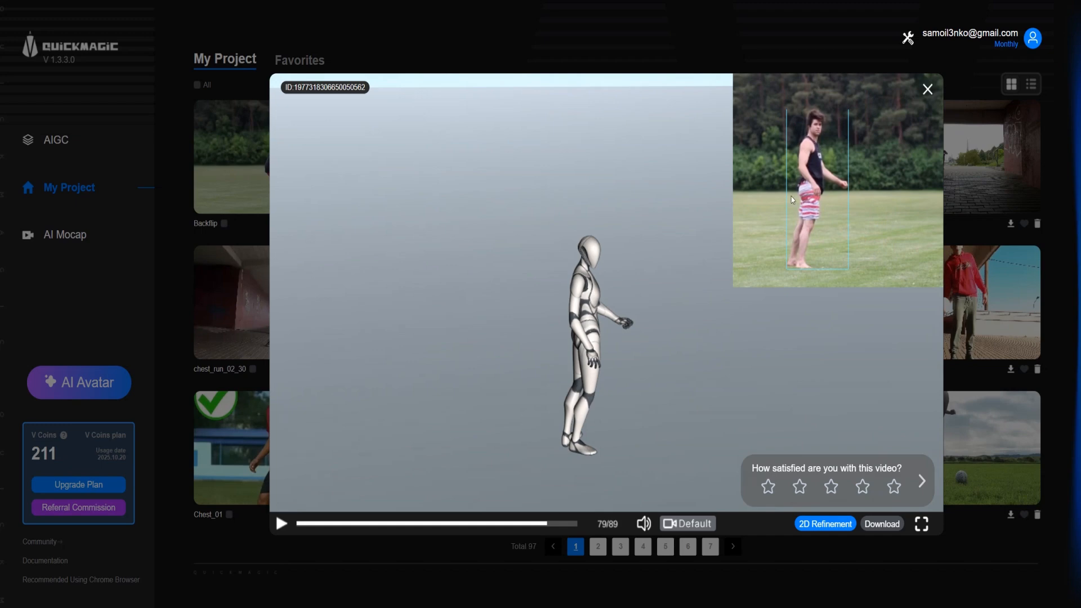
mouse_move(609, 429)
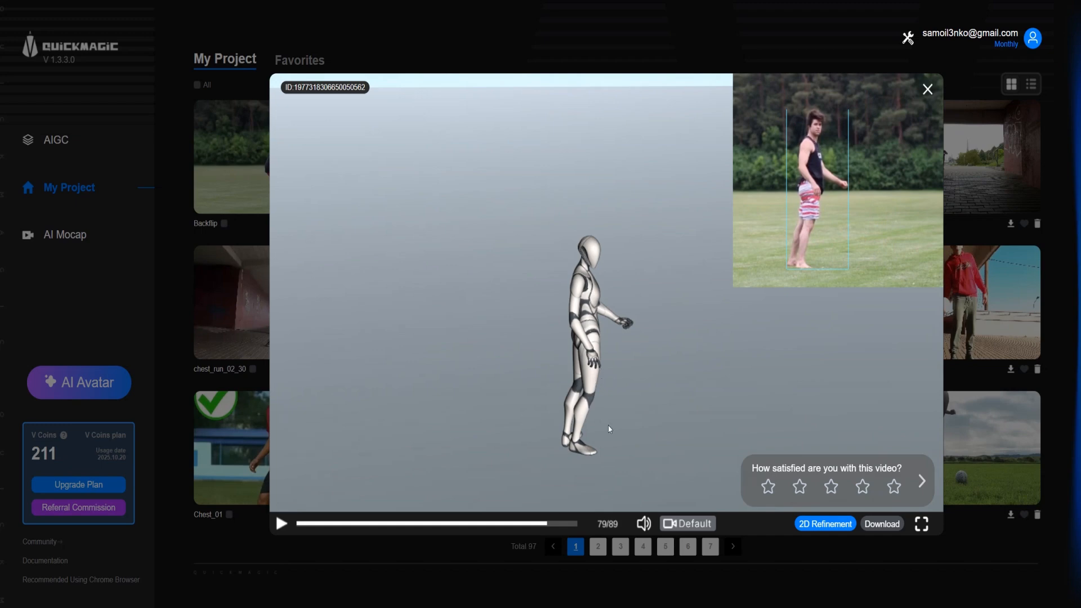
mouse_move(811, 516)
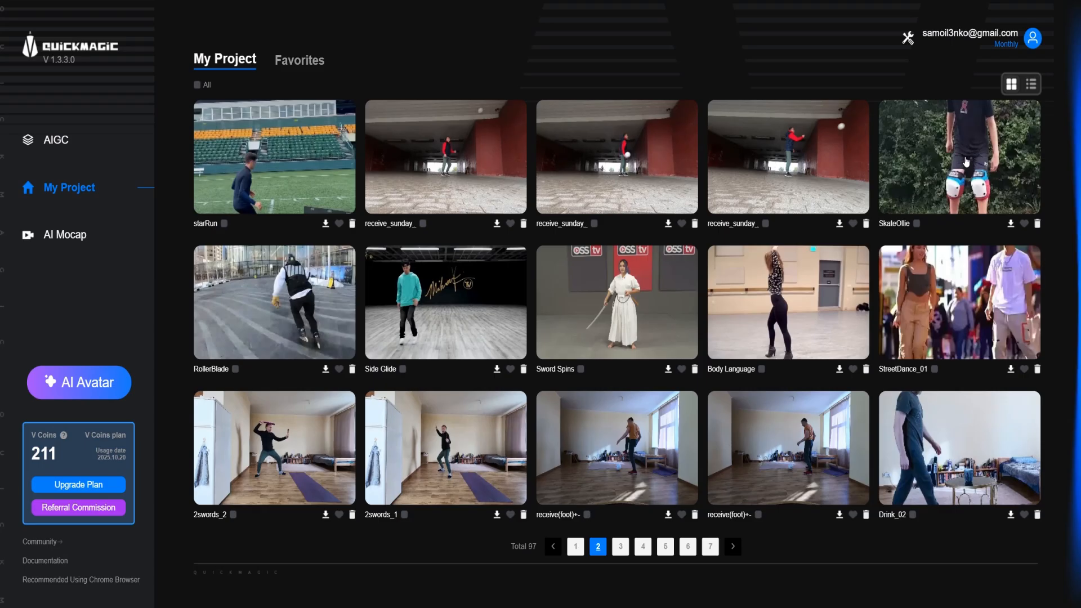
mouse_move(953, 154)
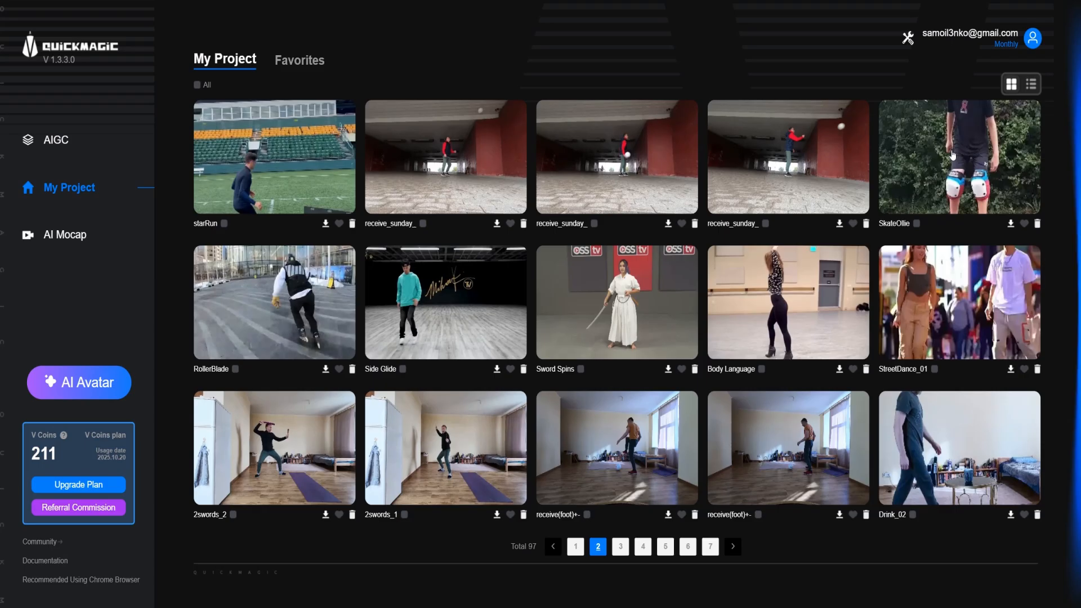
click(960, 158)
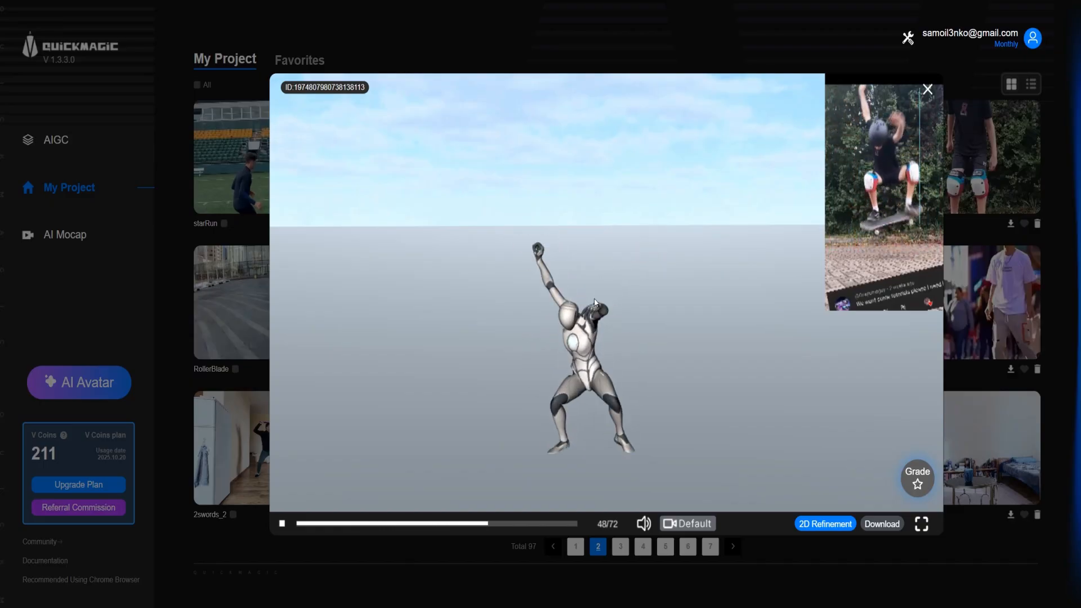
click(917, 478)
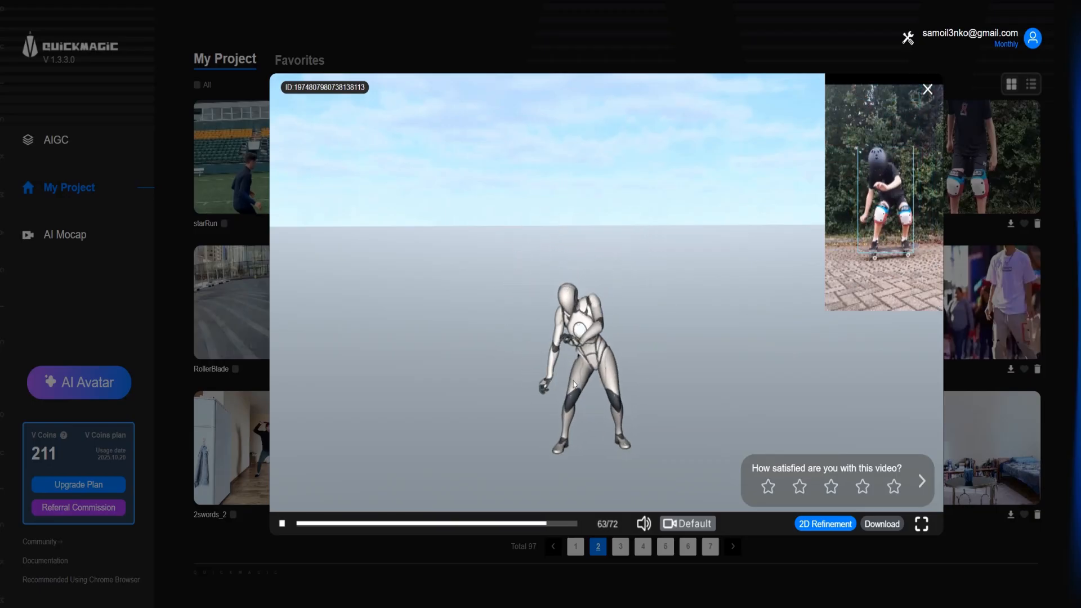
click(928, 89)
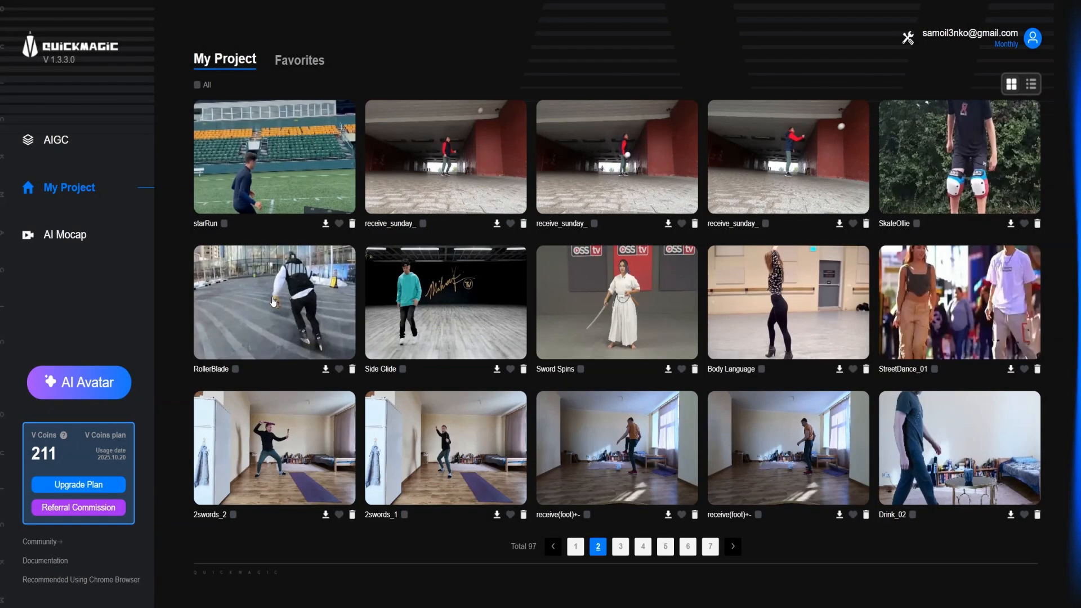
click(273, 302)
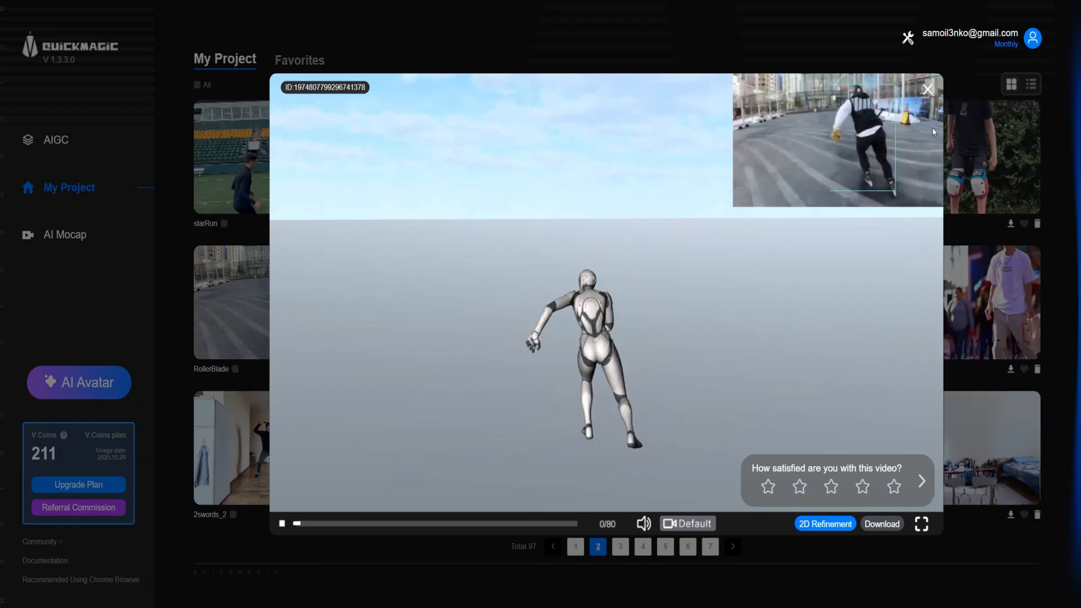
click(928, 89)
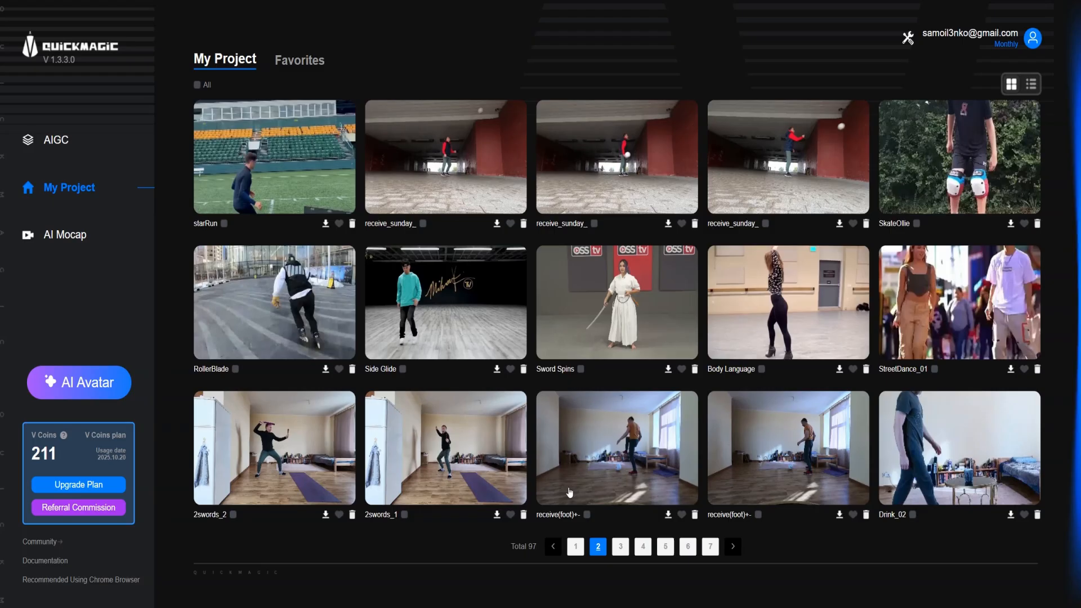
Step: Go to project page 4 and preview the HighKick_01 mocap result
click(642, 546)
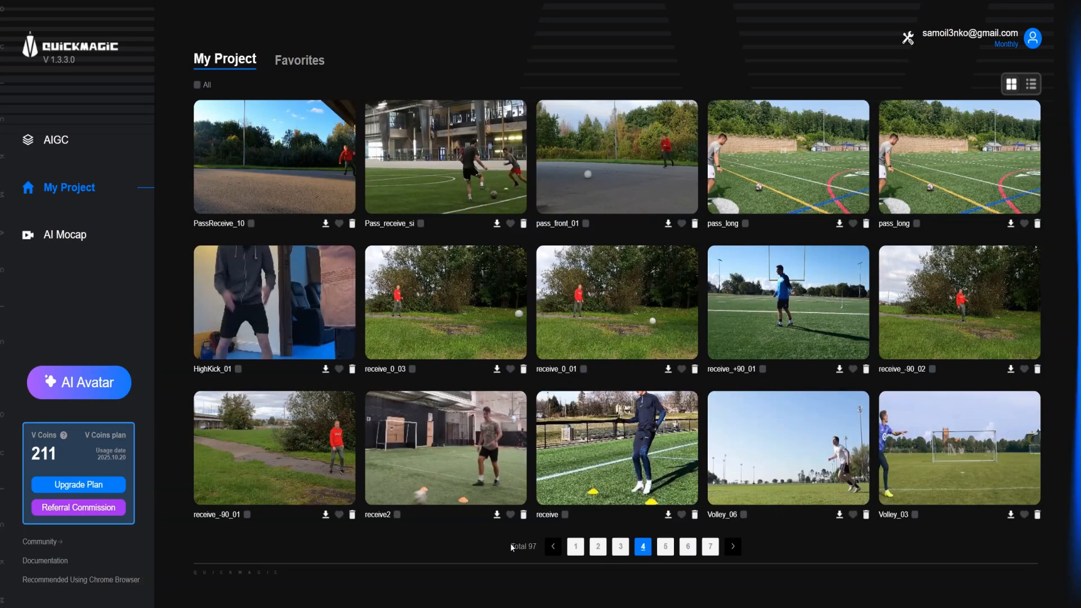
mouse_move(464, 547)
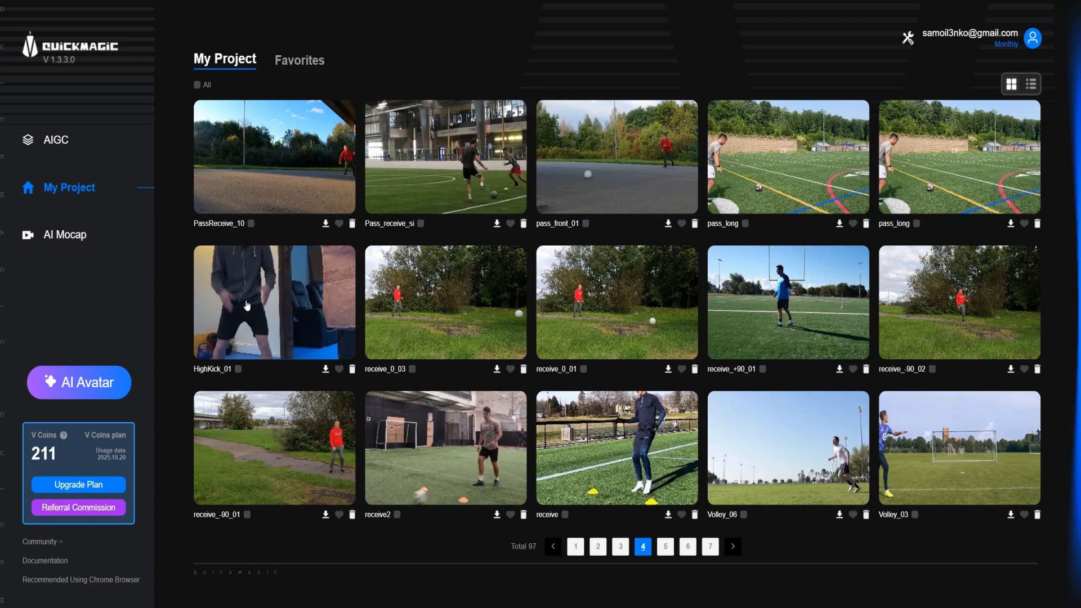
click(247, 305)
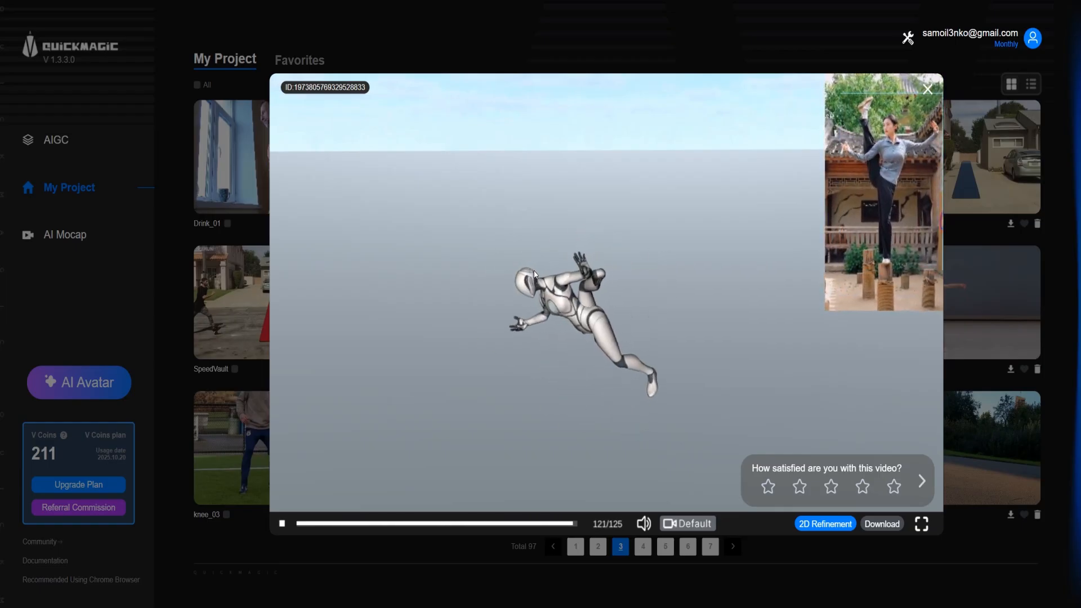
click(928, 89)
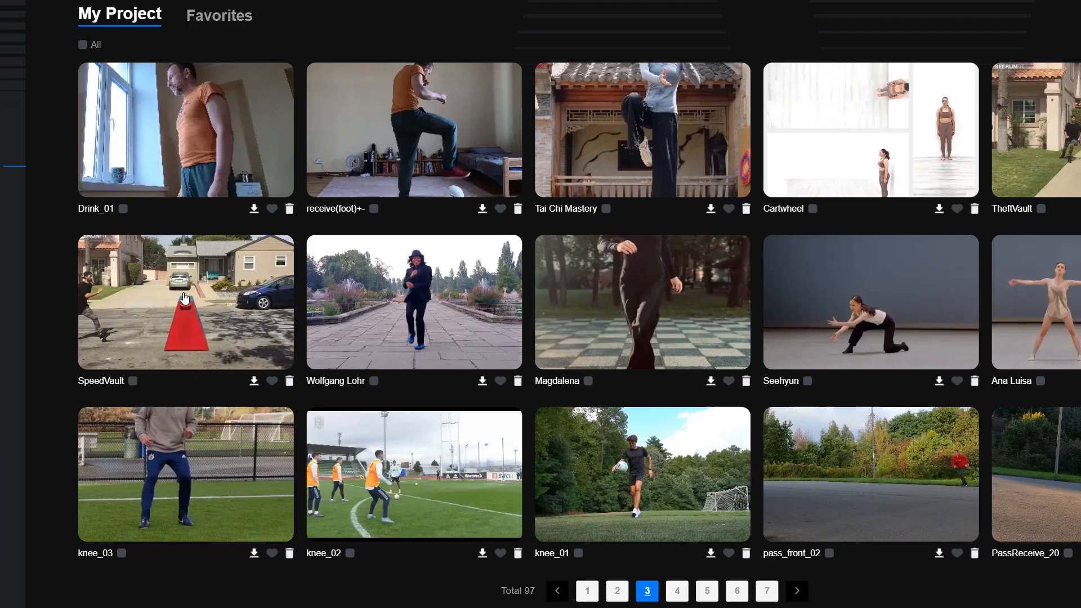
click(185, 301)
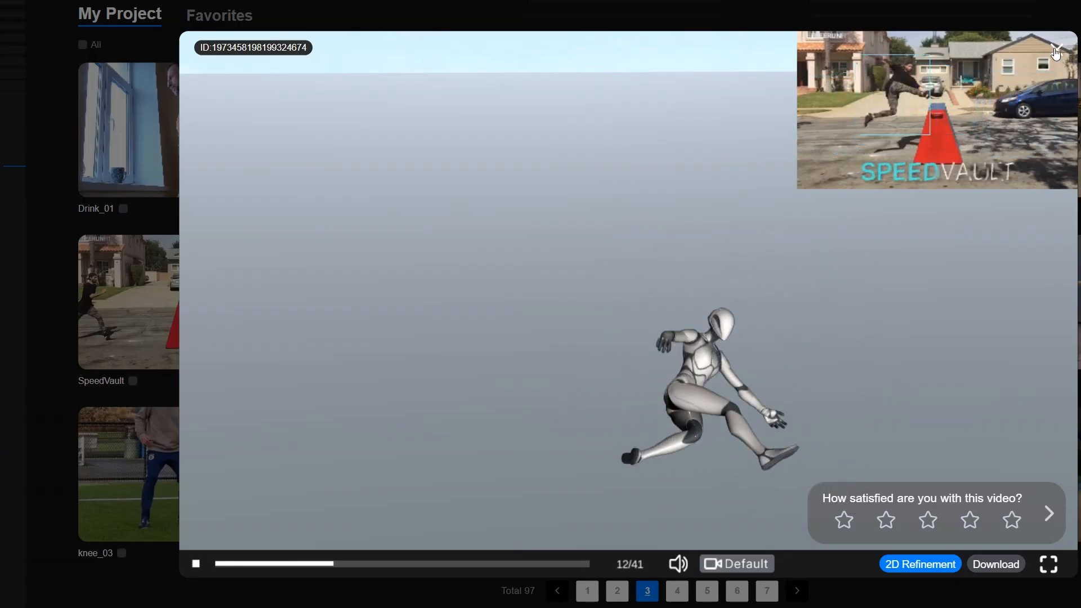
click(1056, 51)
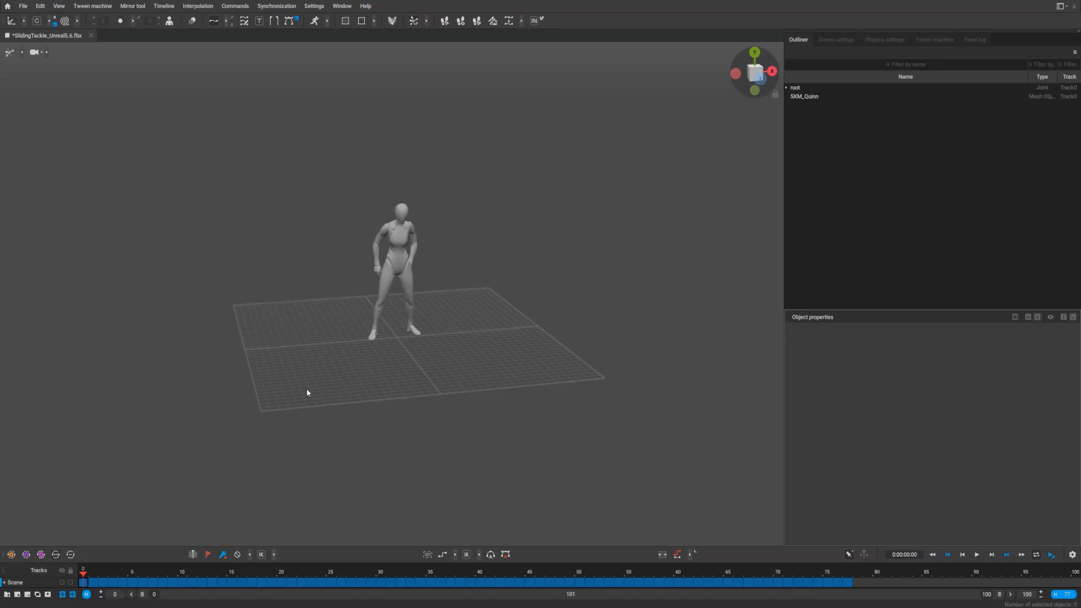
mouse_move(274, 237)
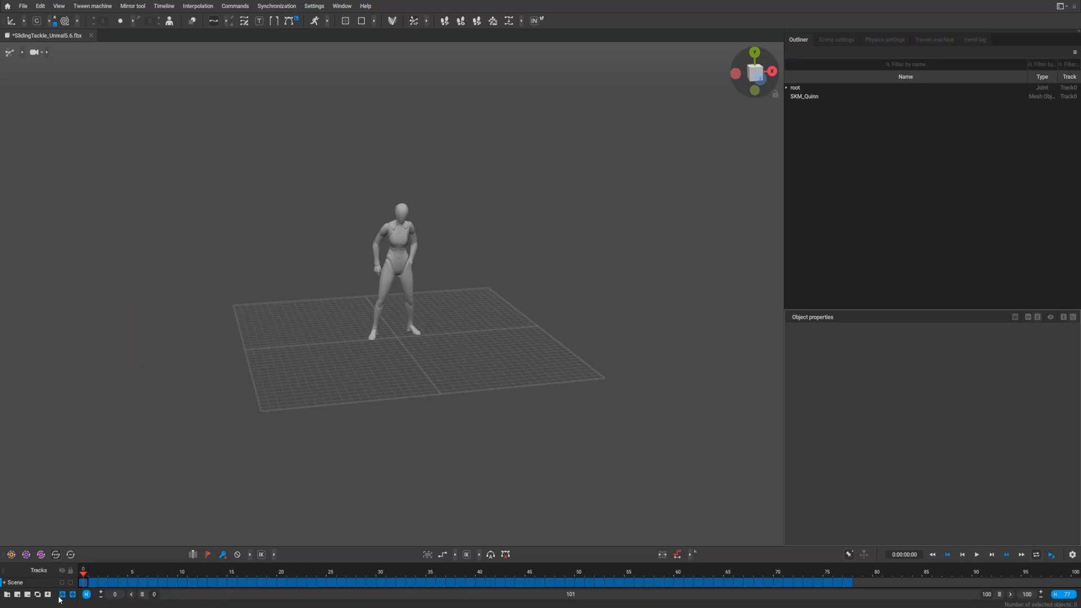
Step: Scrub the SlidingTackle timeline through the mid-slide pose toward the final frame on Quinn
drag(82, 582, 529, 583)
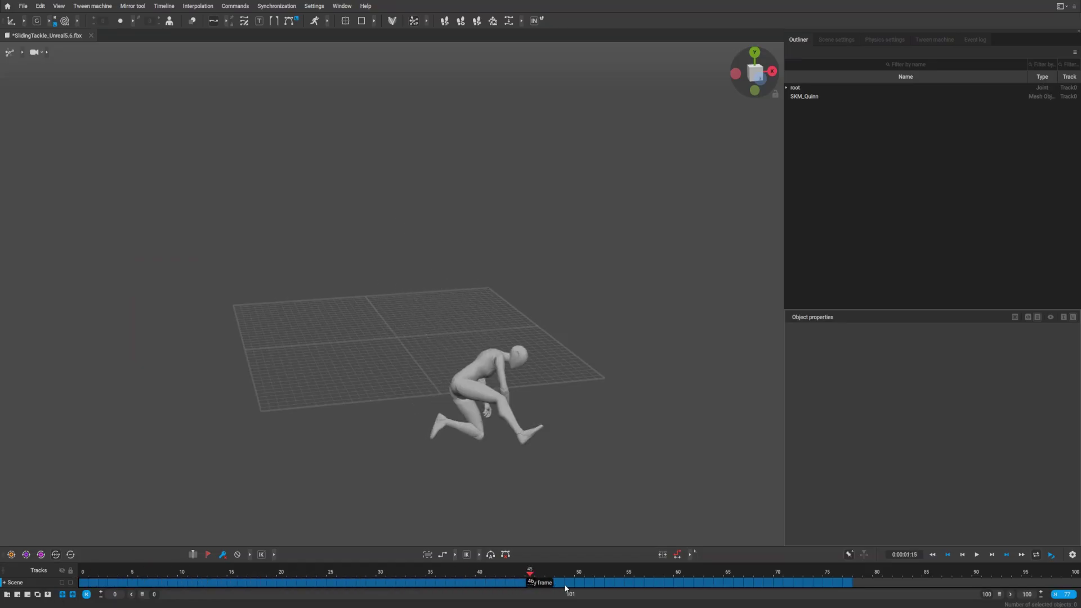
drag(529, 575, 847, 574)
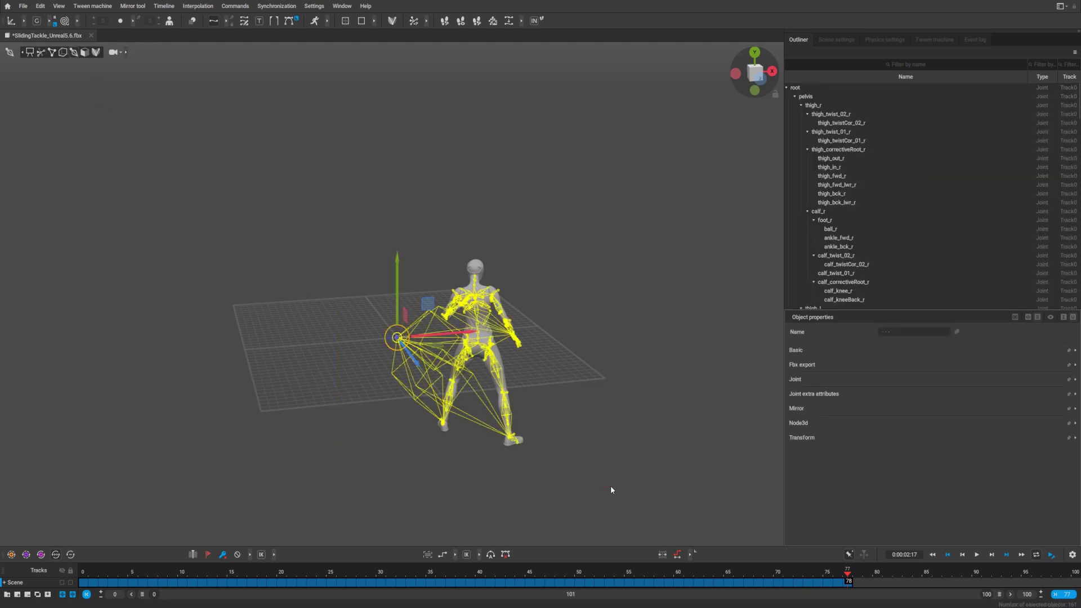
mouse_move(226, 266)
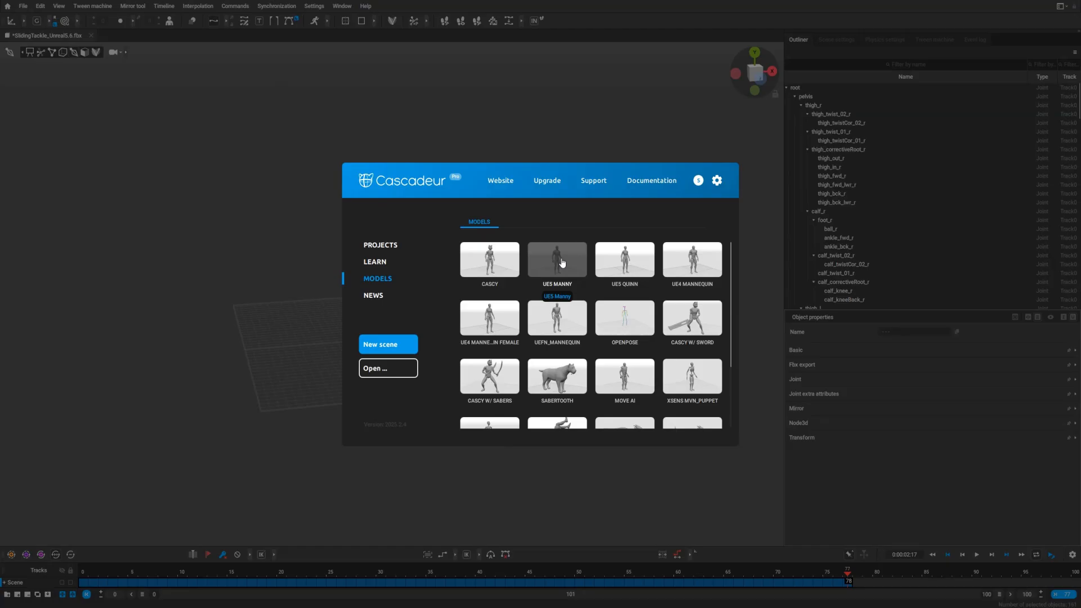
Step: Start a UE5 Manny scene, Retargeting Copy from SlidingTackle, and return to Manny's Edit menu
click(556, 259)
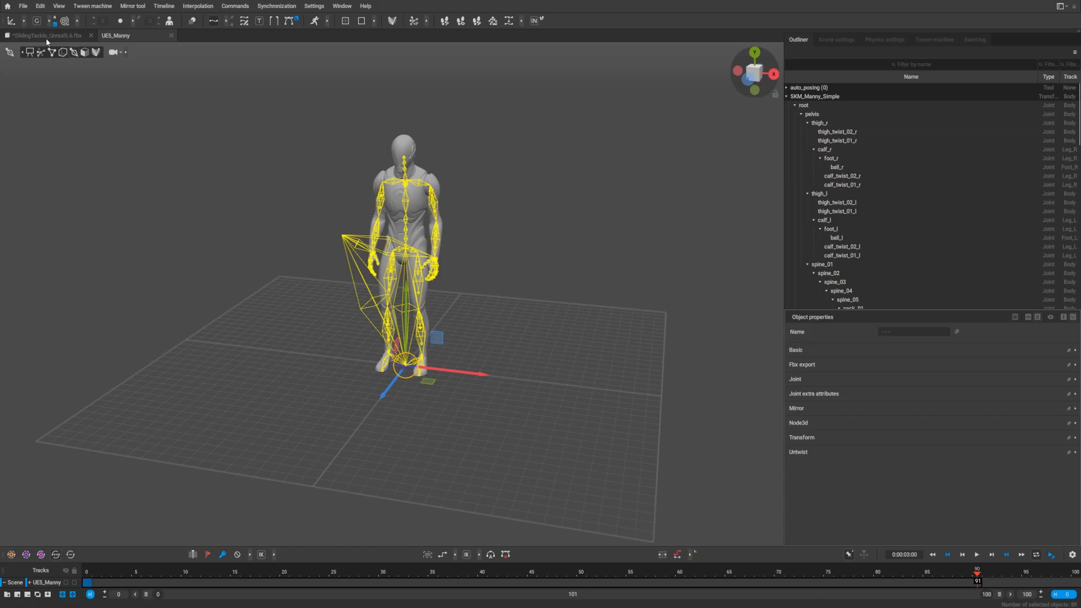
click(38, 5)
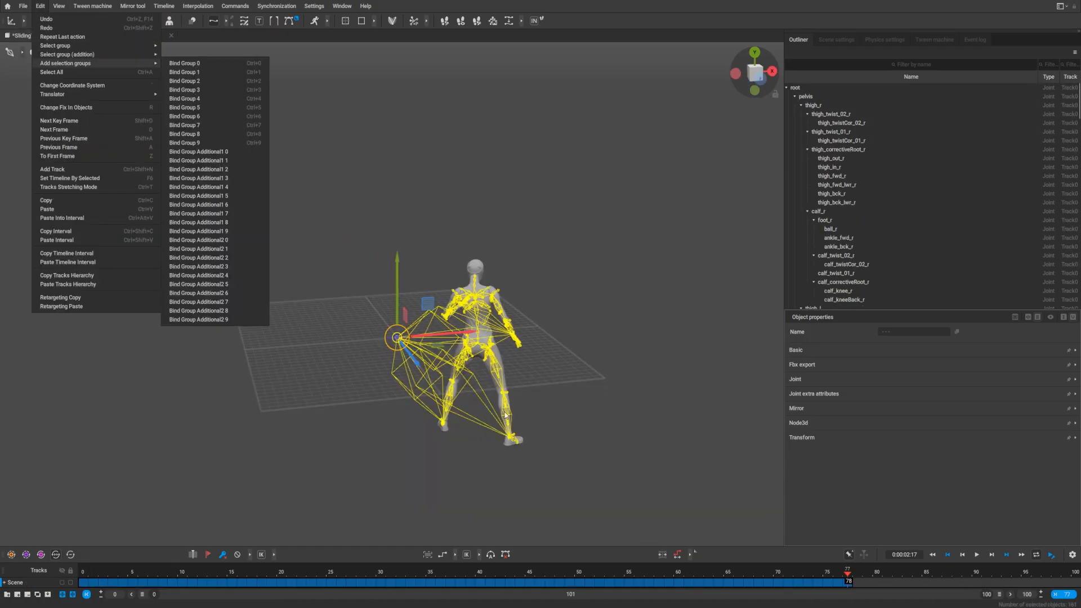
mouse_move(373, 175)
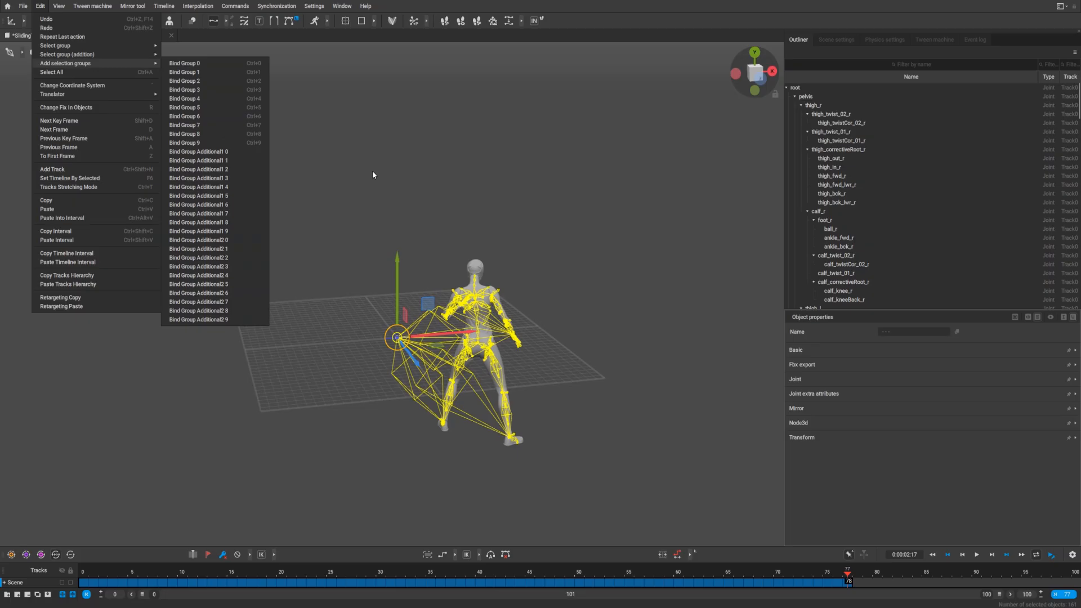
mouse_move(118, 399)
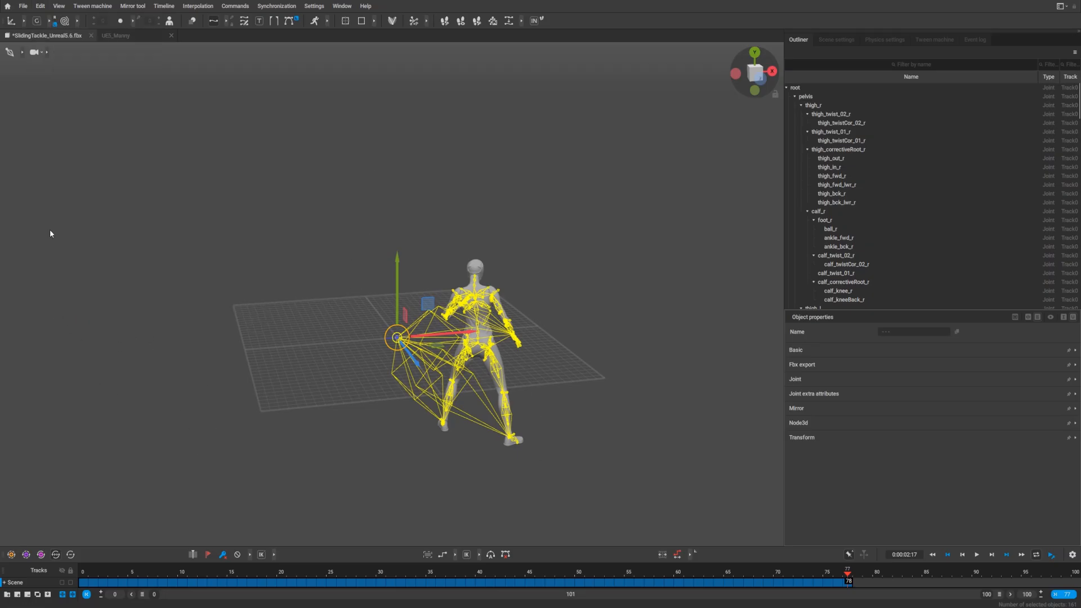
click(115, 35)
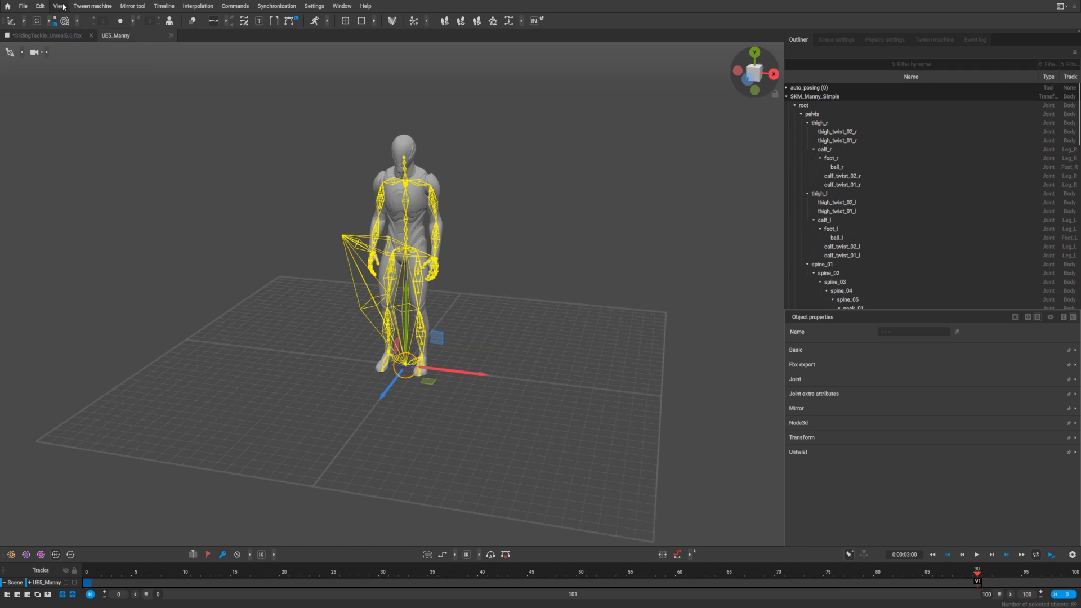
click(39, 5)
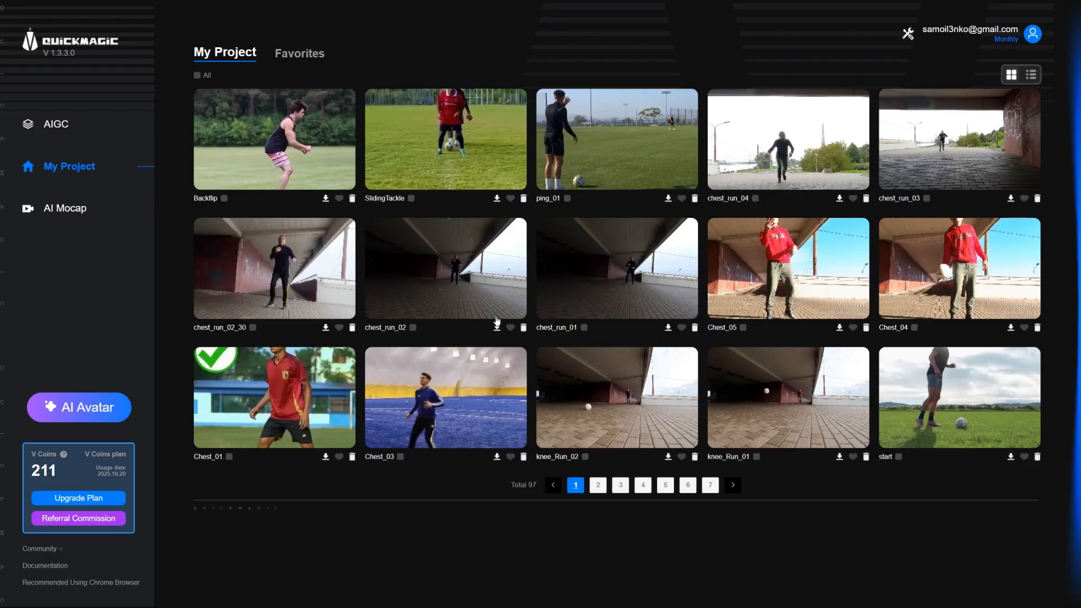
mouse_move(861, 120)
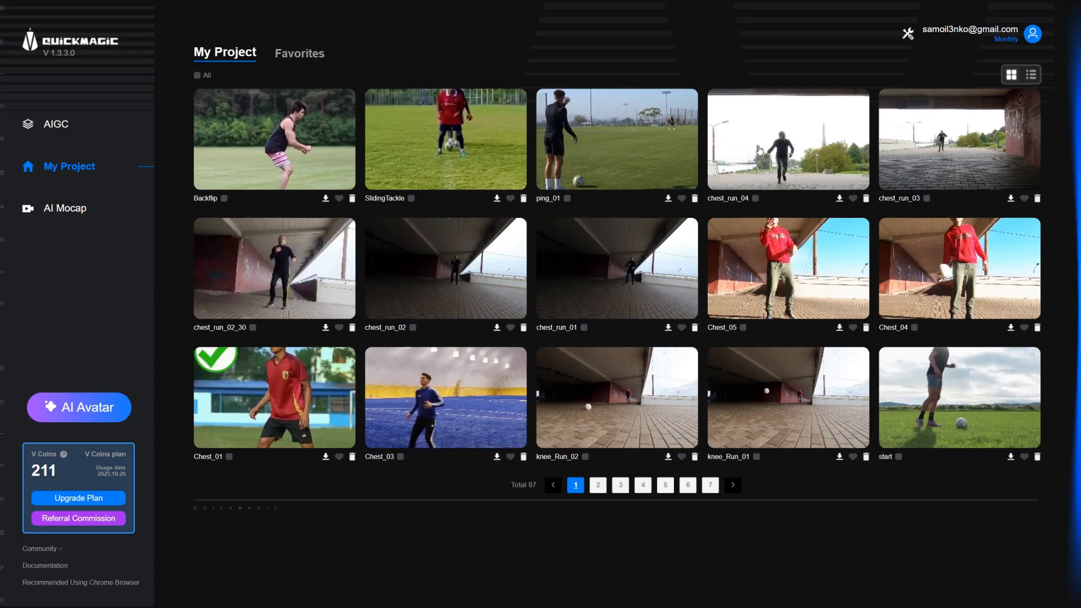
mouse_move(834, 152)
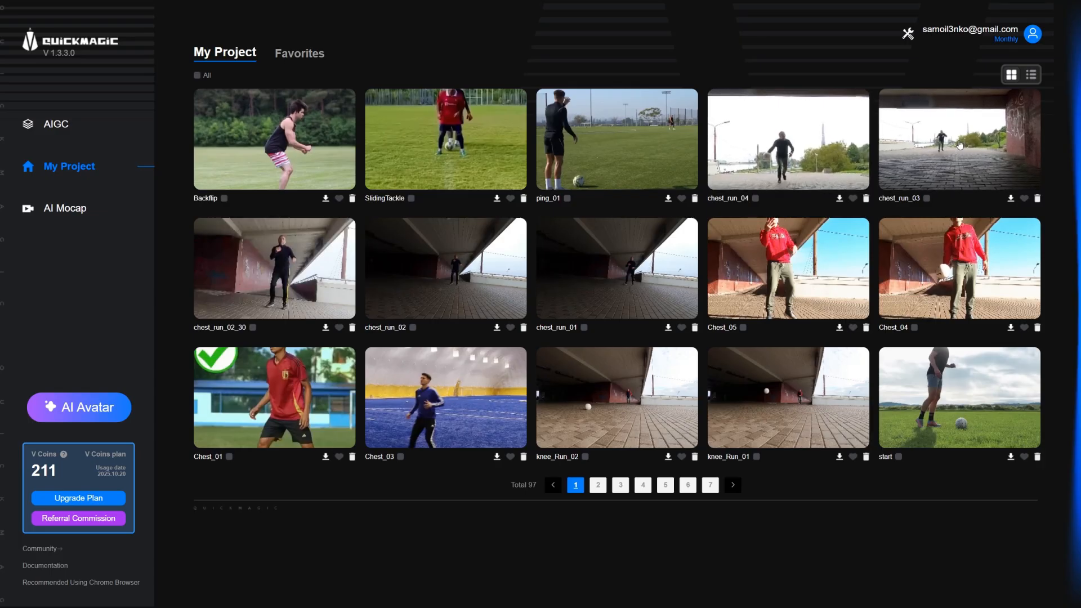
Step: Preview the mocap results of two under-bridge chest_run clips from My Project page 1
click(960, 139)
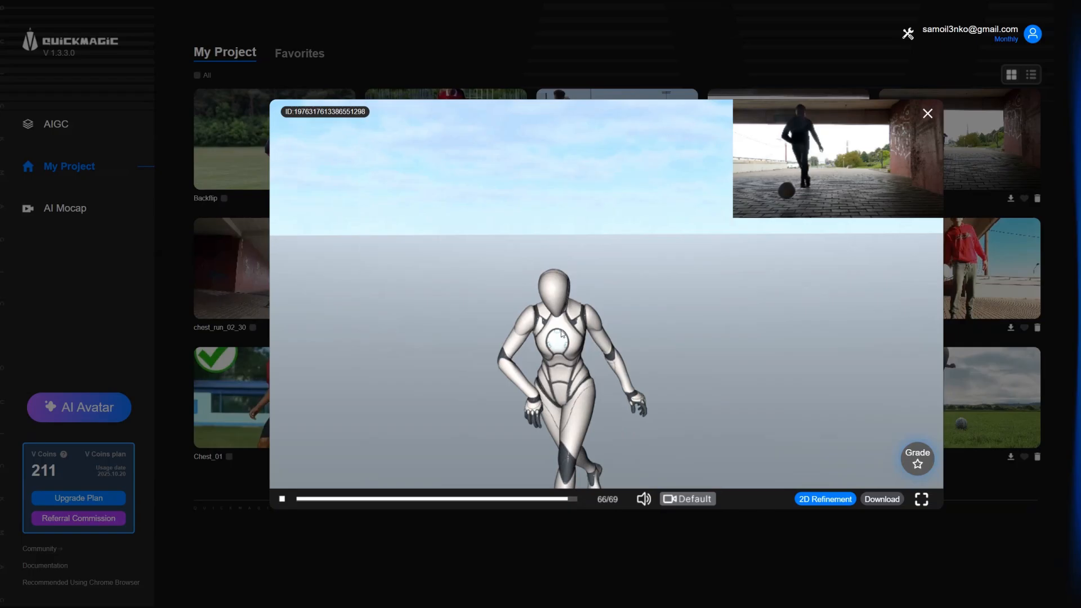
click(917, 459)
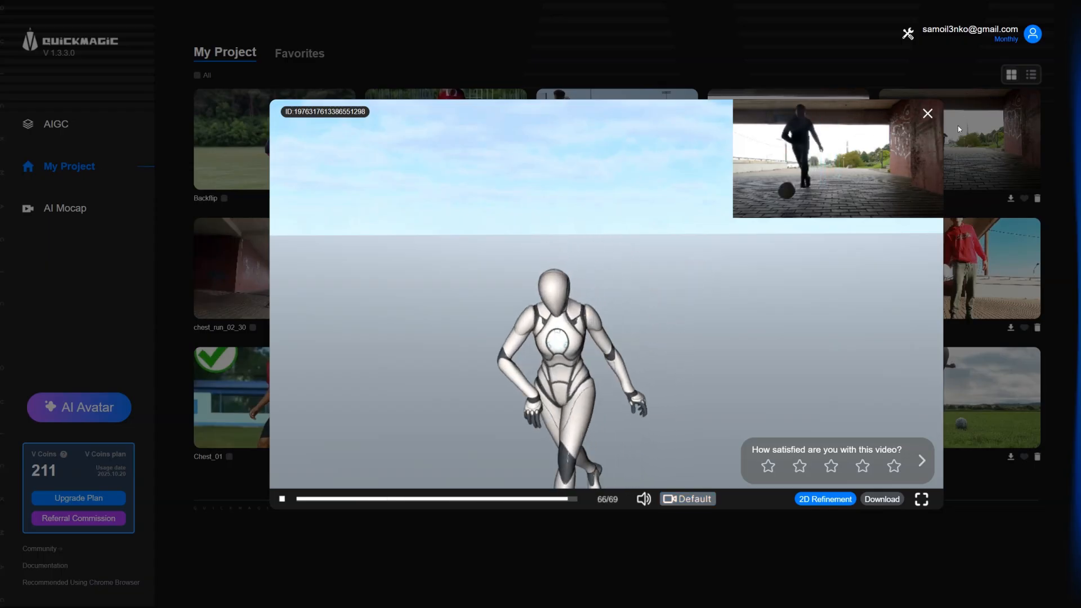
click(929, 113)
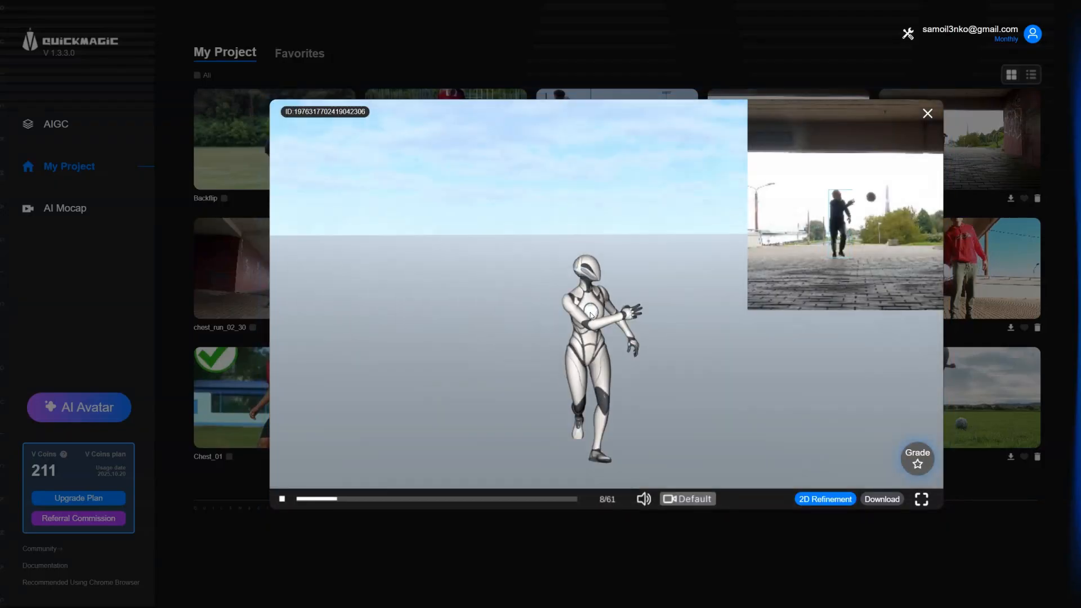
click(917, 459)
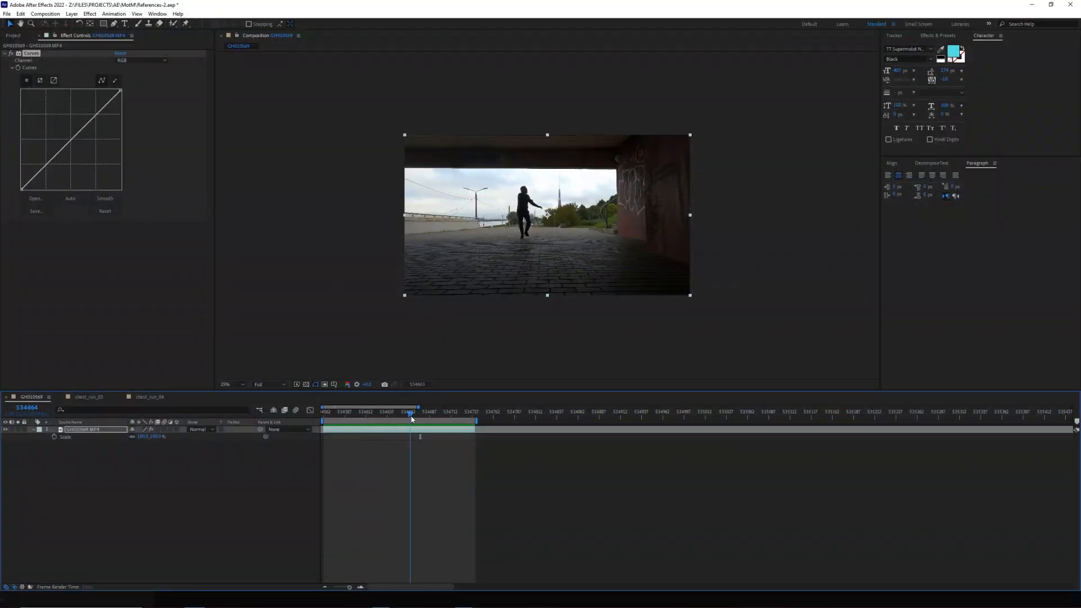
Step: Pull the Curves RGB line upward twice to brighten the underpass runner footage
drag(90, 138, 90, 113)
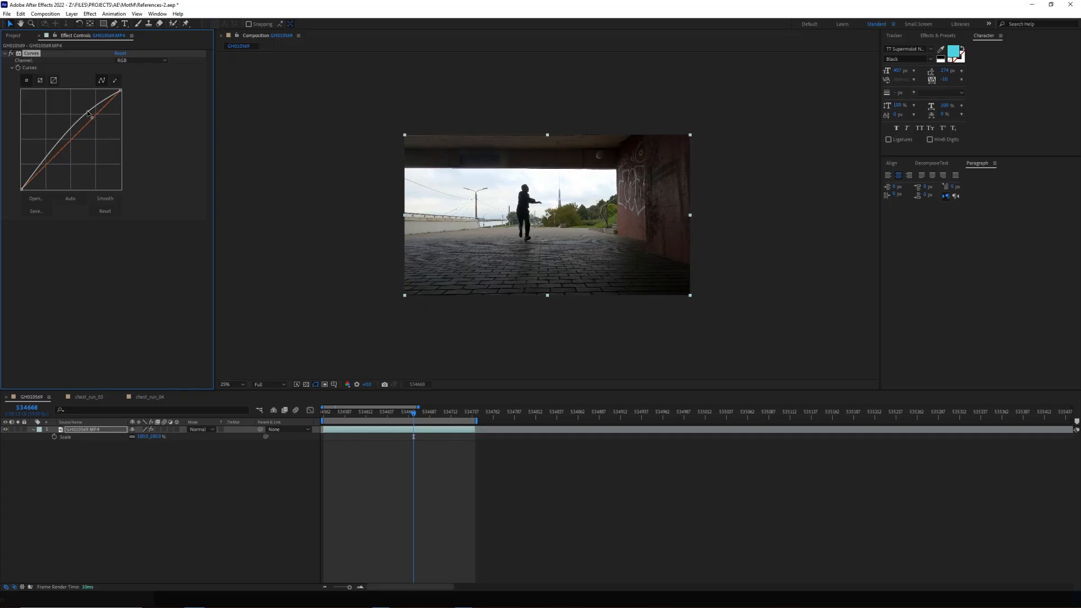
drag(90, 116, 82, 99)
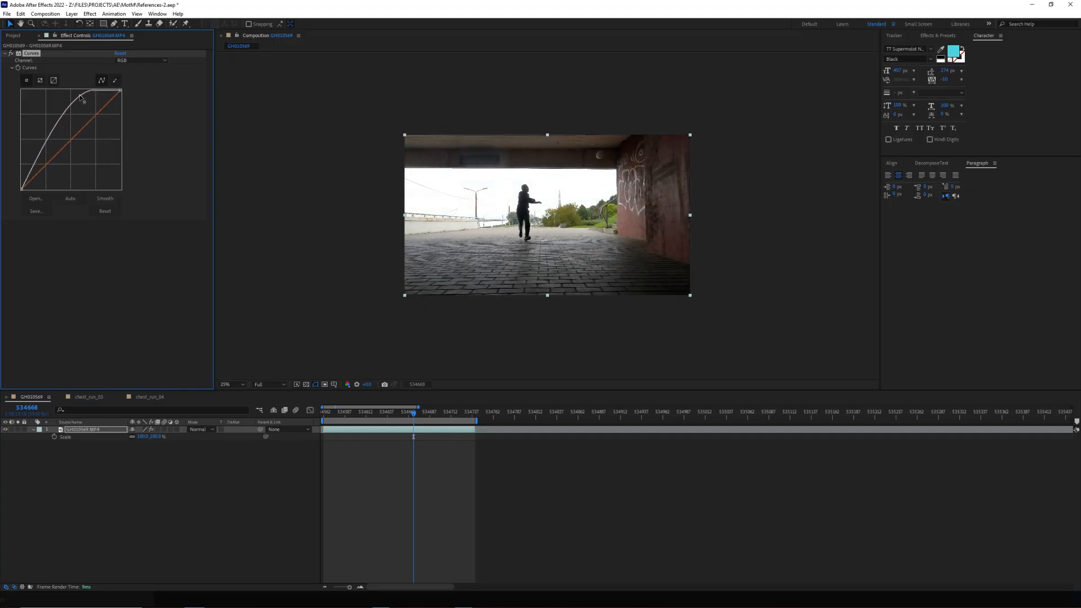